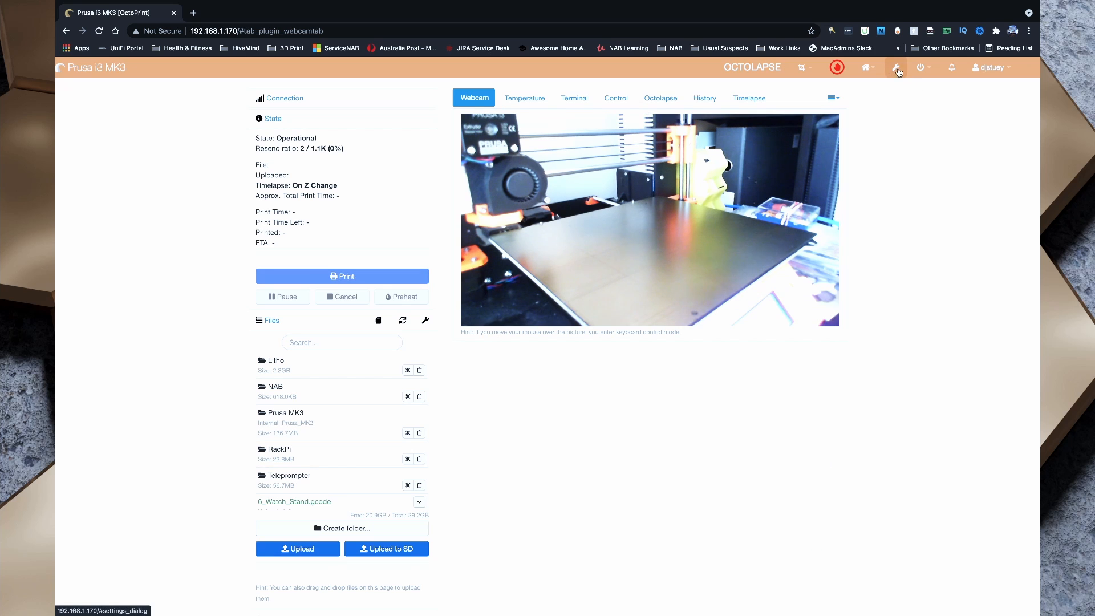
Check OctoPrint's API settings for the global API key, then close settings
{"action": "left_click", "coordinate": [897, 67]}
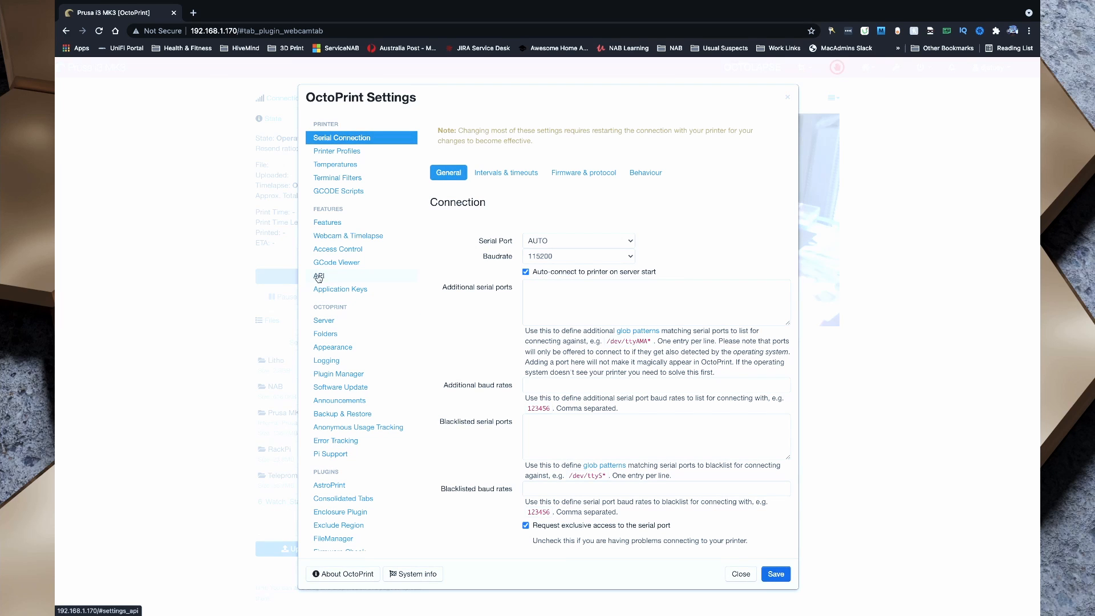
{"action": "left_click", "coordinate": [320, 275]}
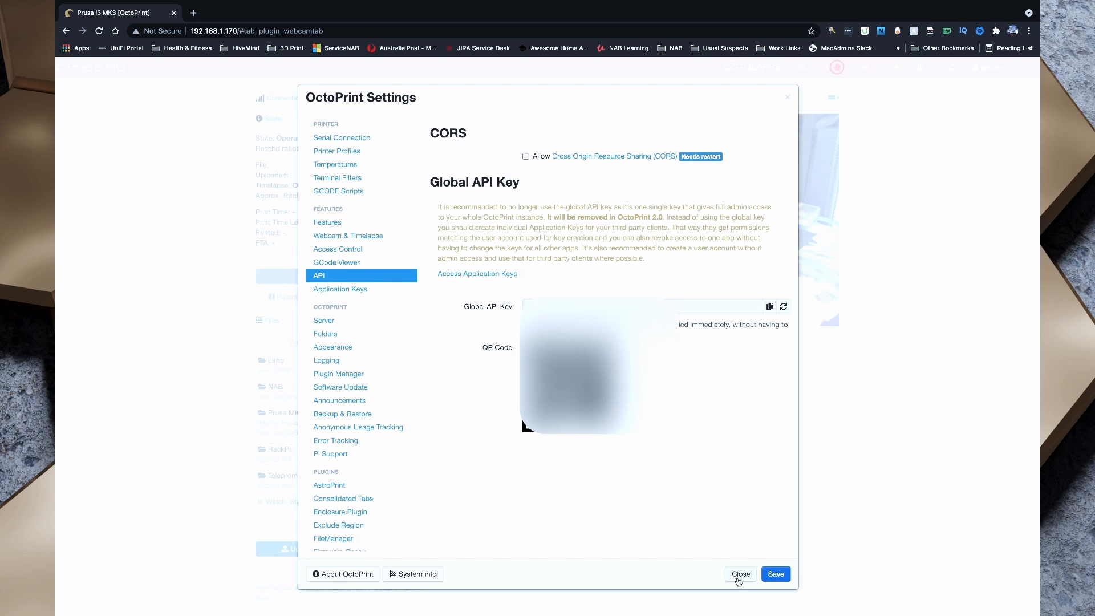
{"action": "left_click", "coordinate": [739, 573]}
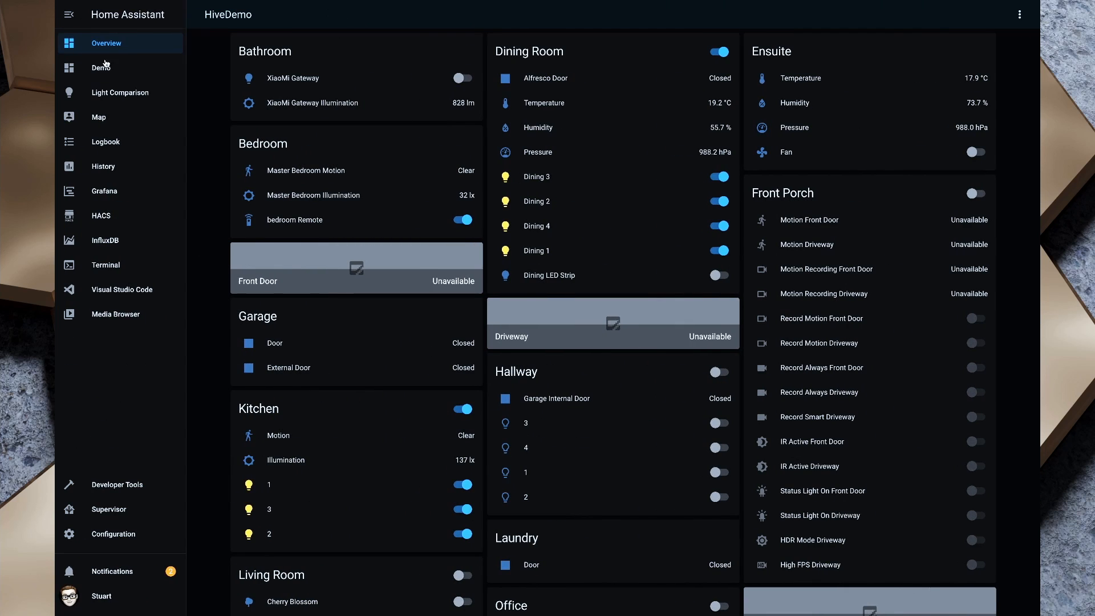
In the code editor, review the OctoPrint entries in secrets.yaml, then return to configuration.yaml
{"action": "left_click", "coordinate": [121, 289]}
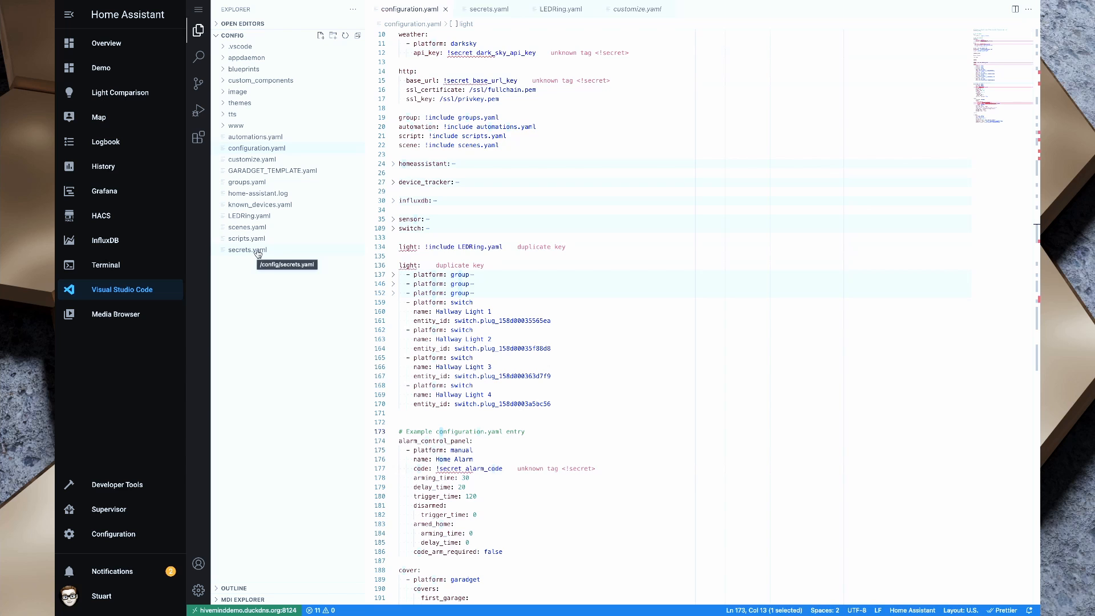
{"action": "left_click", "coordinate": [246, 249]}
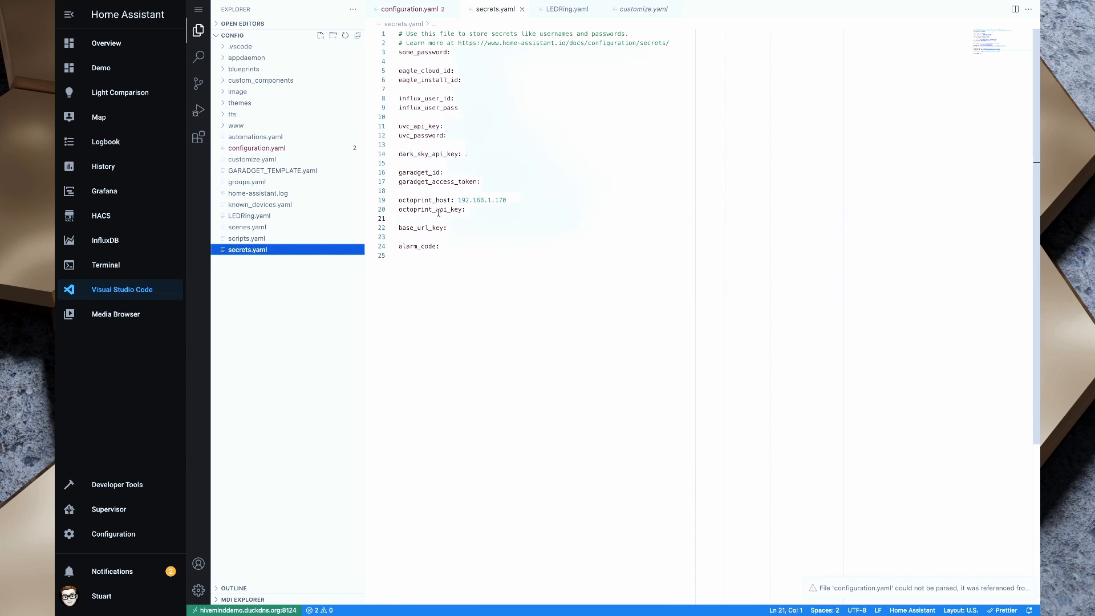
{"action": "left_click_drag", "start_coordinate": [398, 199], "coordinate": [465, 210]}
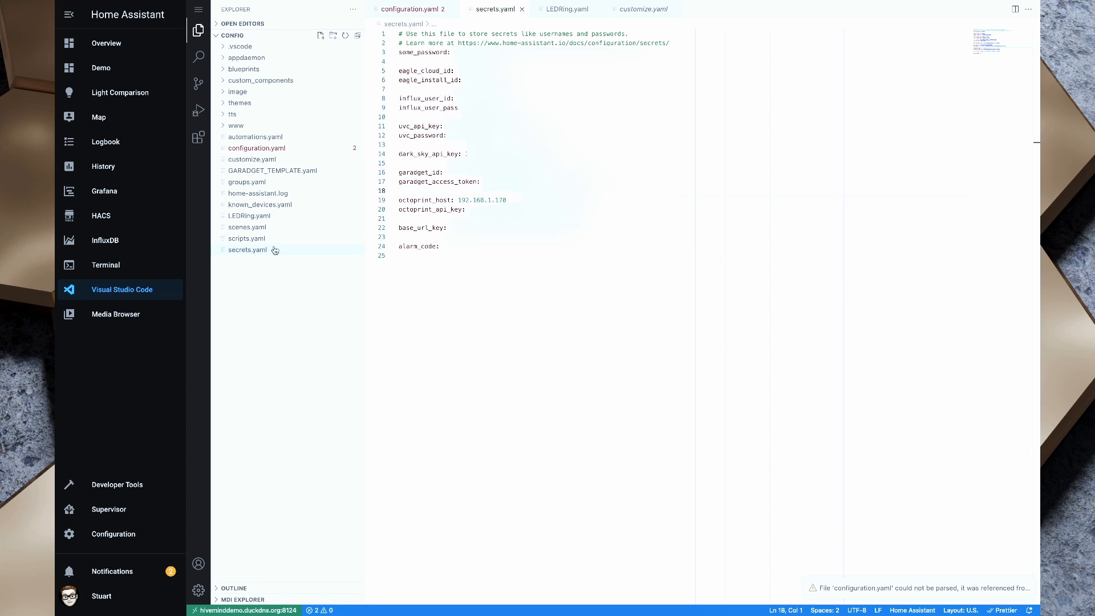
{"action": "left_click", "coordinate": [412, 9]}
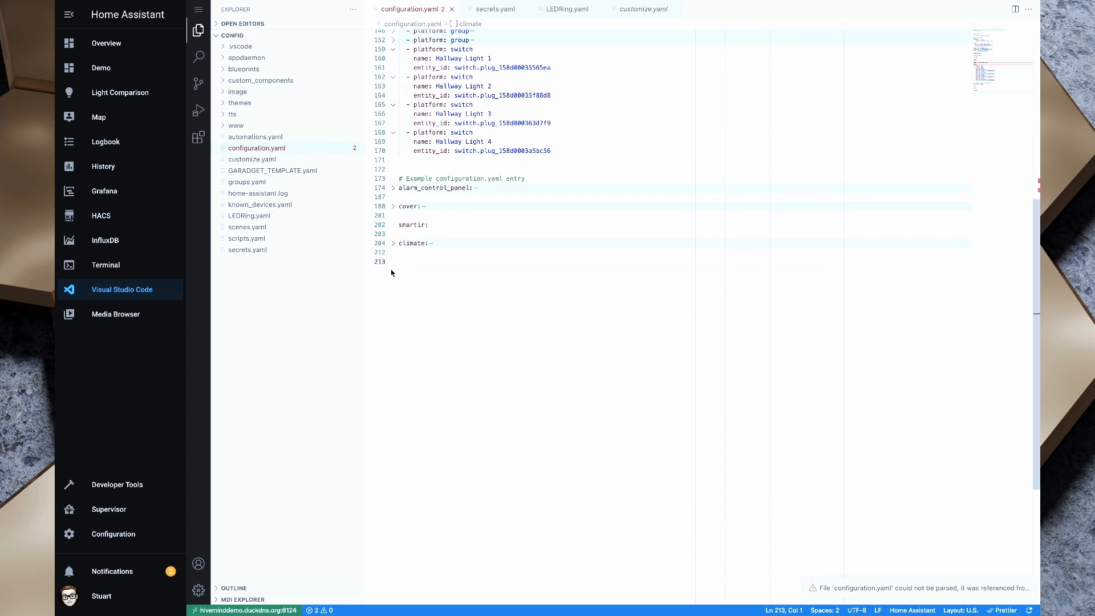
Add '# Octoprint Configuration' with !secret host and api_key, bed: true, number_of_tools: 1
{"action": "type", "text": "#"}
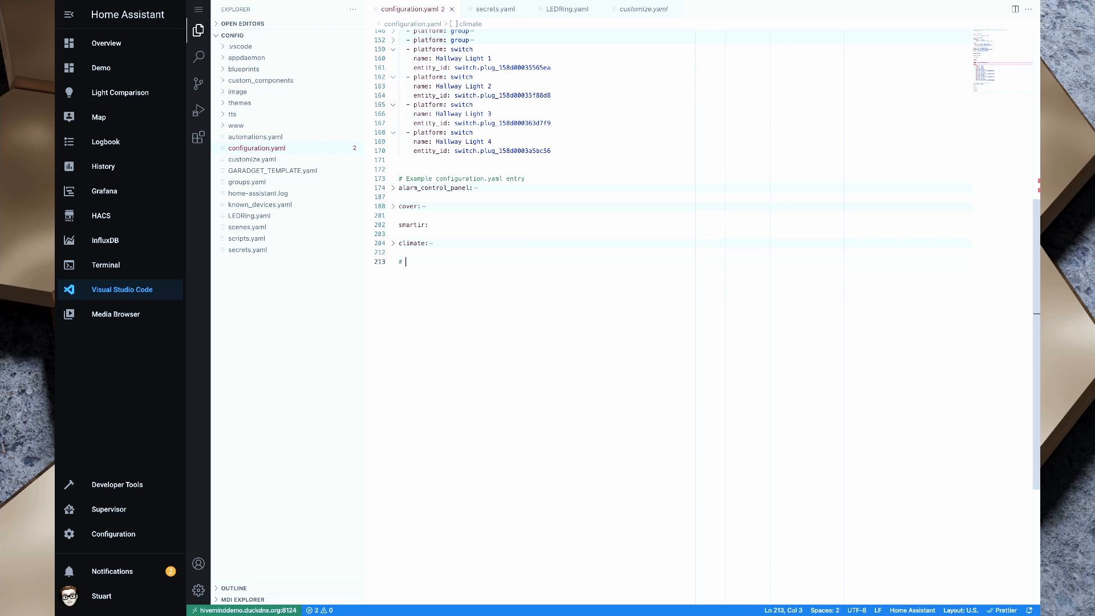
{"action": "type", "text": "Octoprint Configuration"}
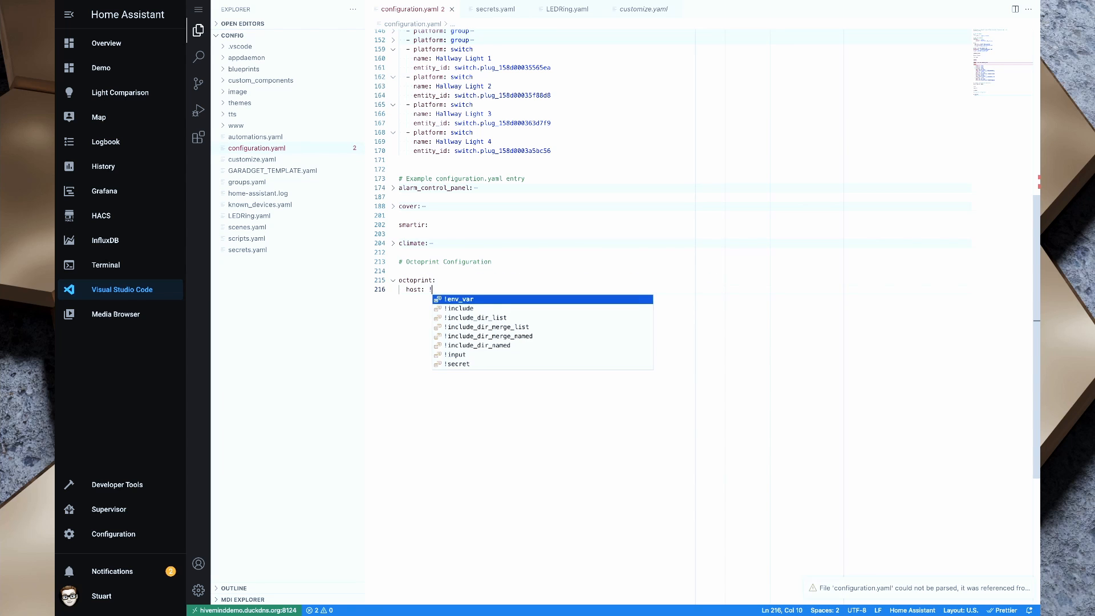
{"action": "type", "text": "secret octoprint_host"}
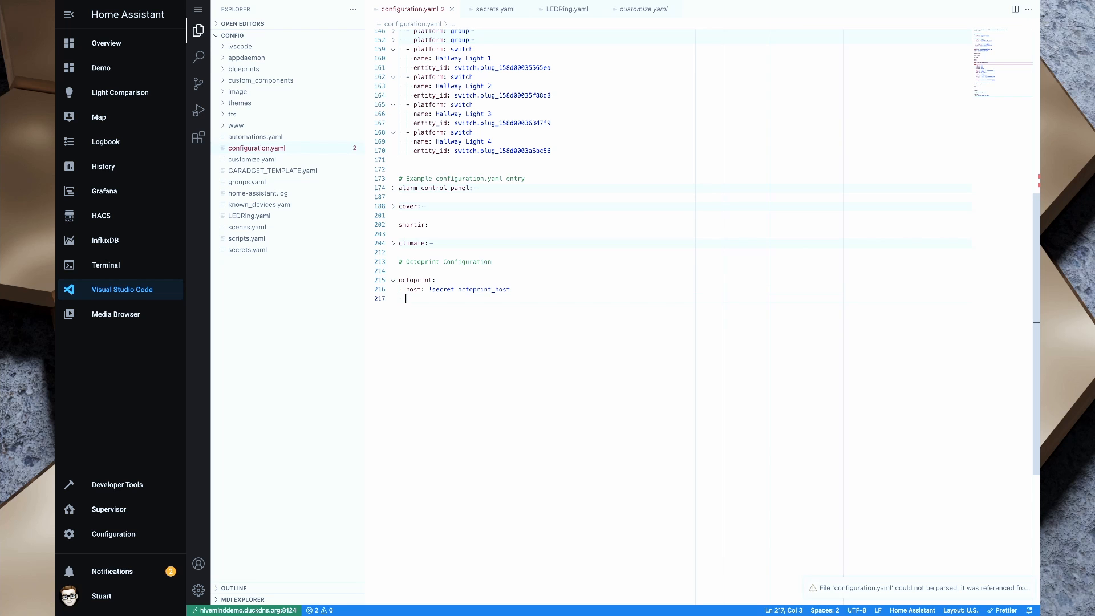
{"action": "type", "text": "api_key: !secret oct"}
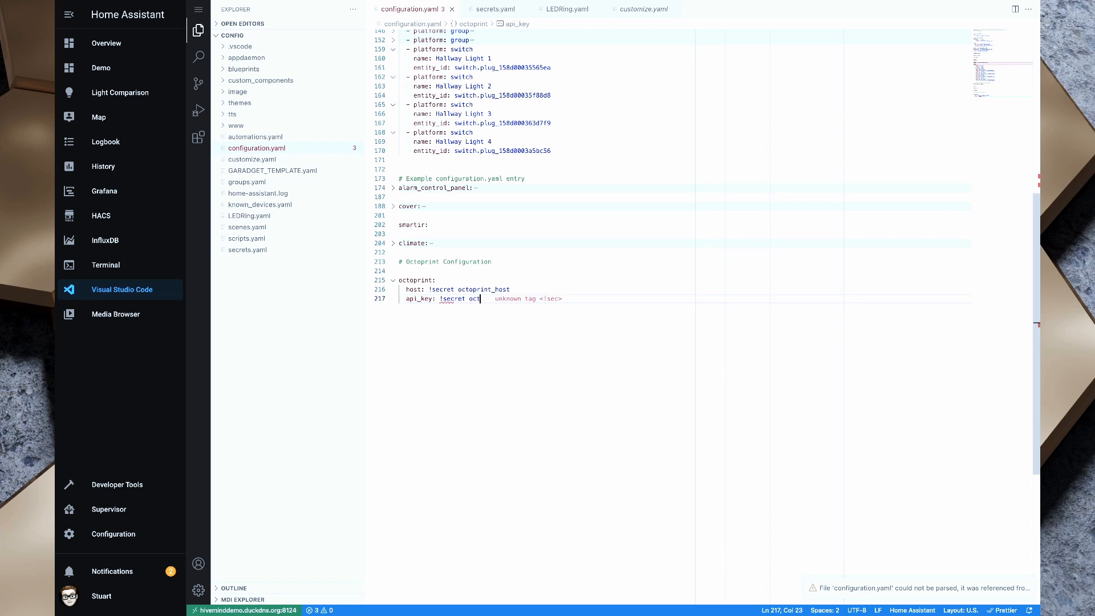
{"action": "type", "text": "oprin"}
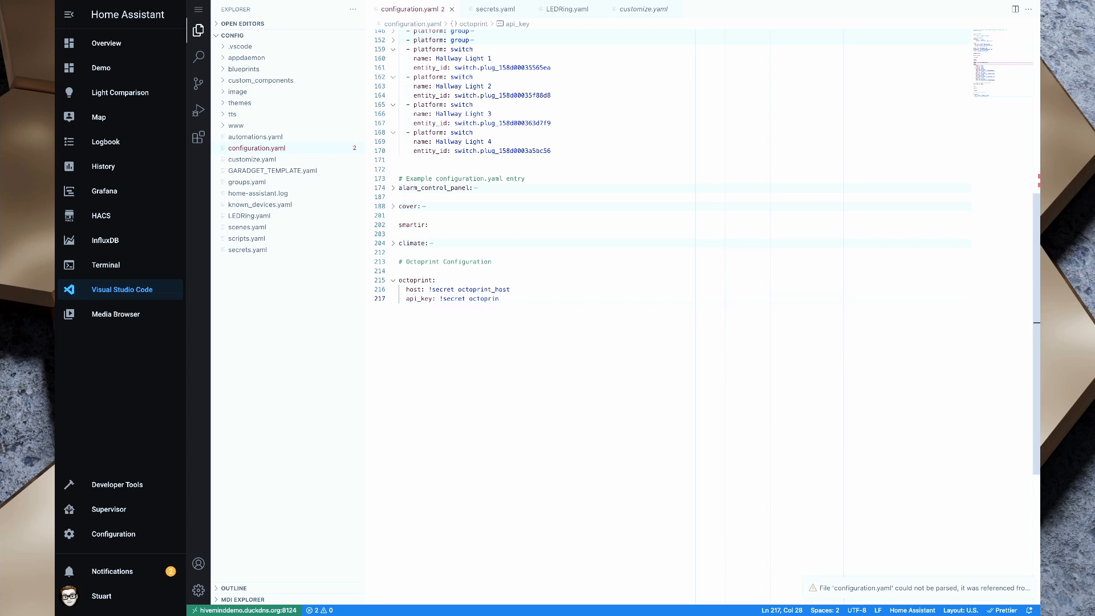
{"action": "type", "text": "t_api_key"}
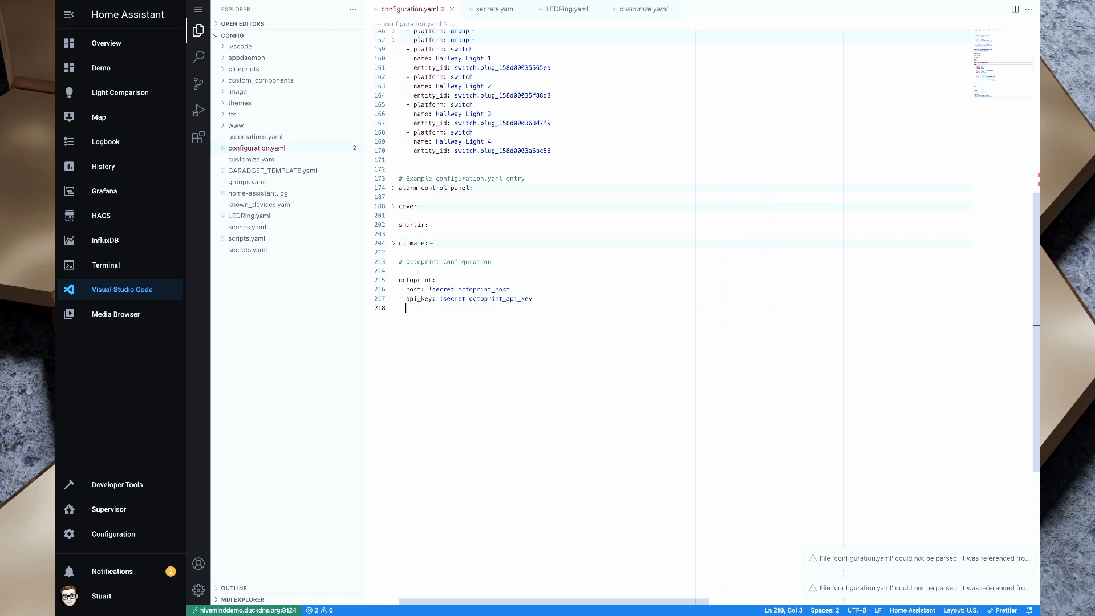
{"action": "type", "text": "bed: true"}
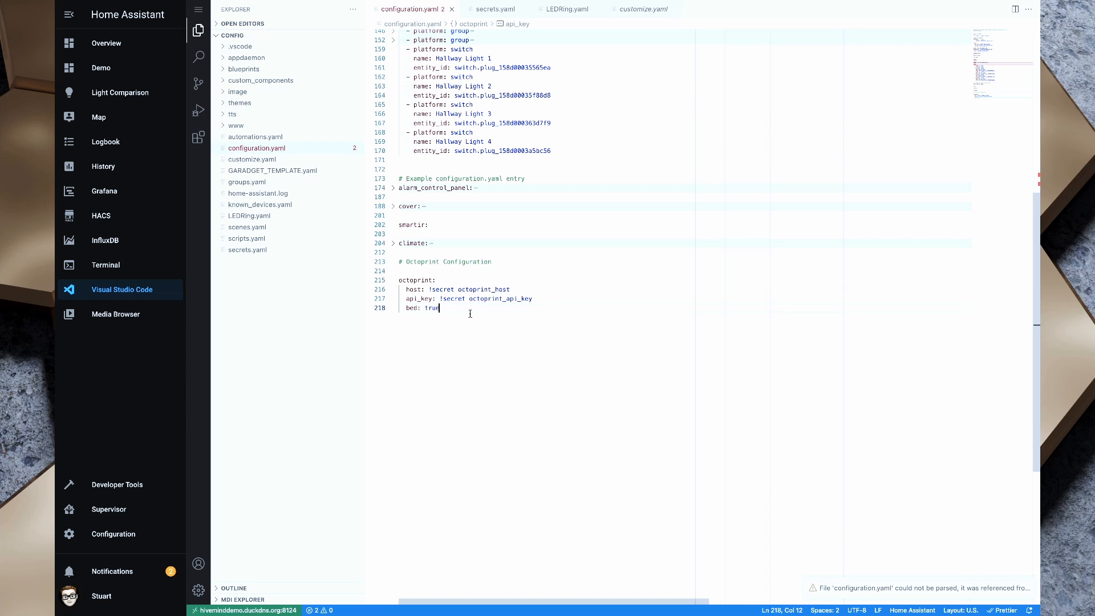
{"action": "key", "text": "enter"}
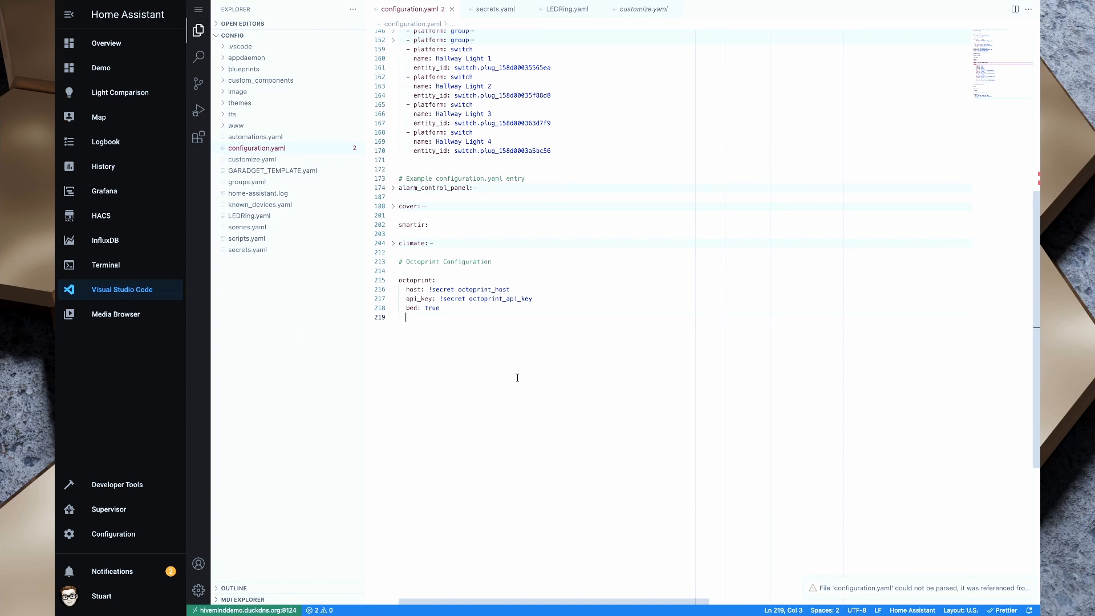
{"action": "type", "text": "number_of"}
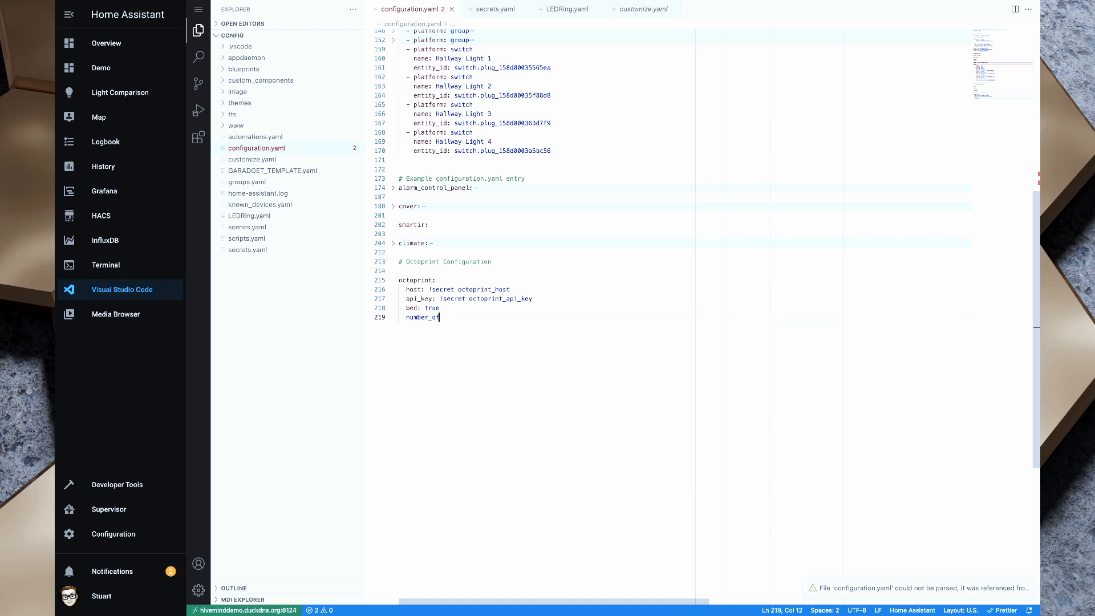
{"action": "type", "text": "_tools: 1"}
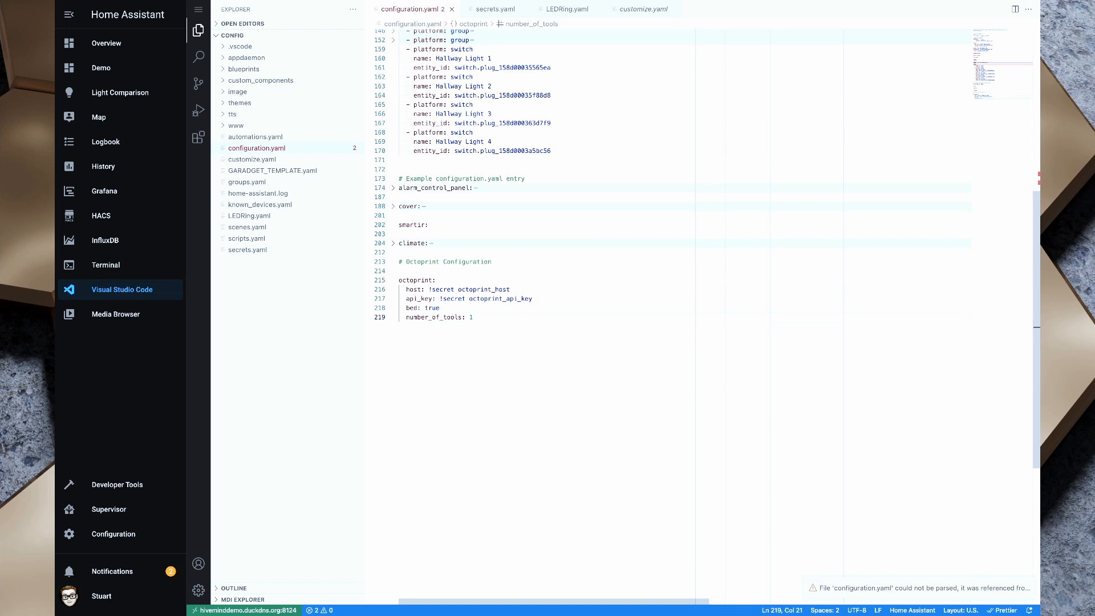
{"action": "mouse_move", "coordinate": [543, 343]}
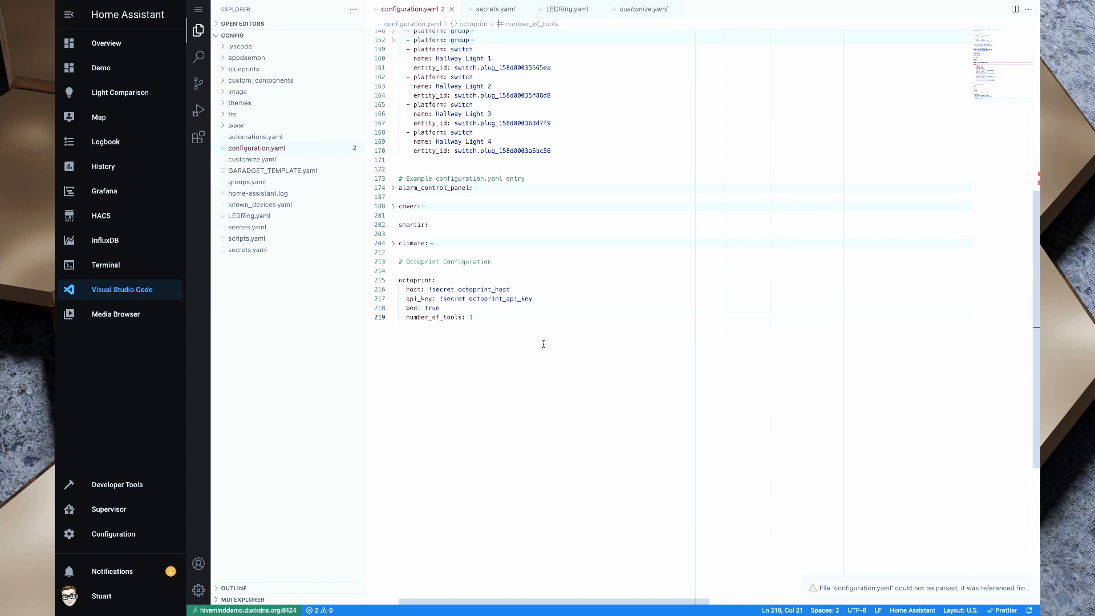
{"action": "mouse_move", "coordinate": [537, 310]}
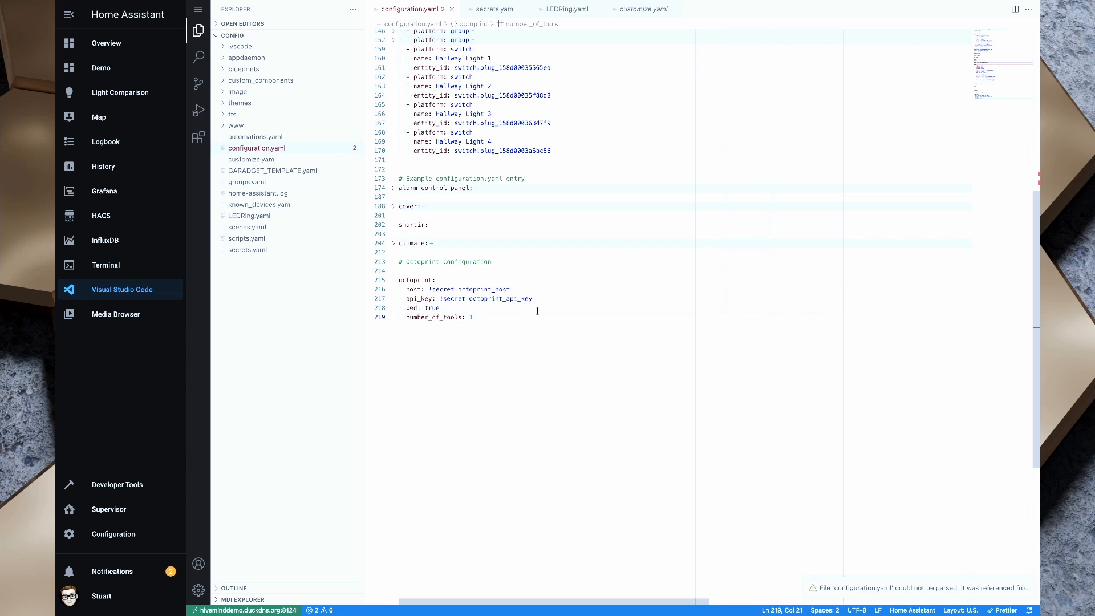
{"action": "key", "text": "Enter"}
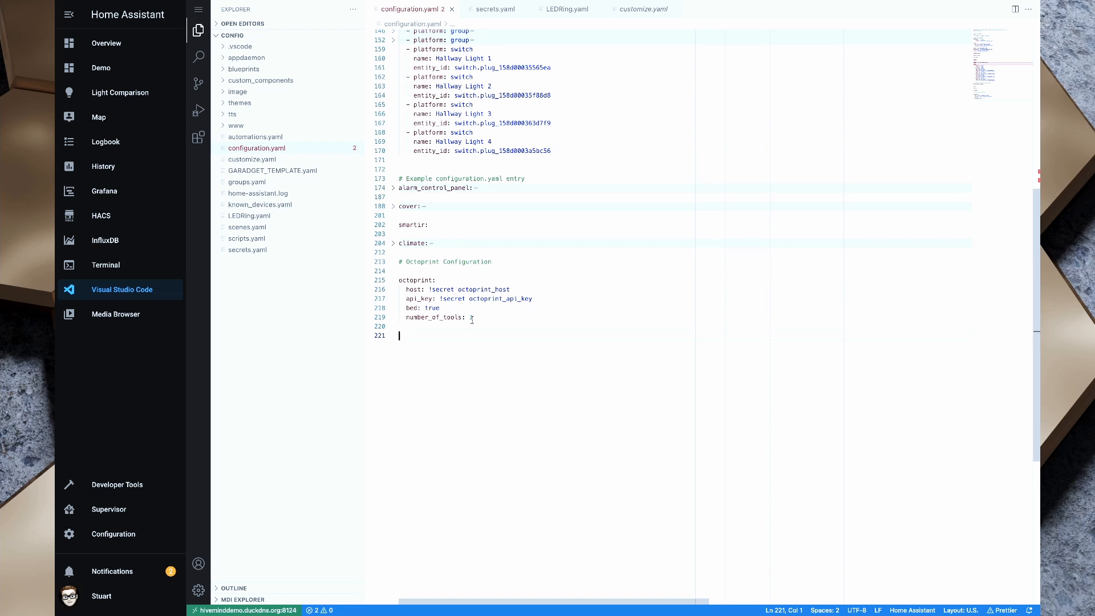
Add a camera: section with '- platform: mjpeg' and name: 3DPrinter, fixing indentation
{"action": "type", "text": "camera:"}
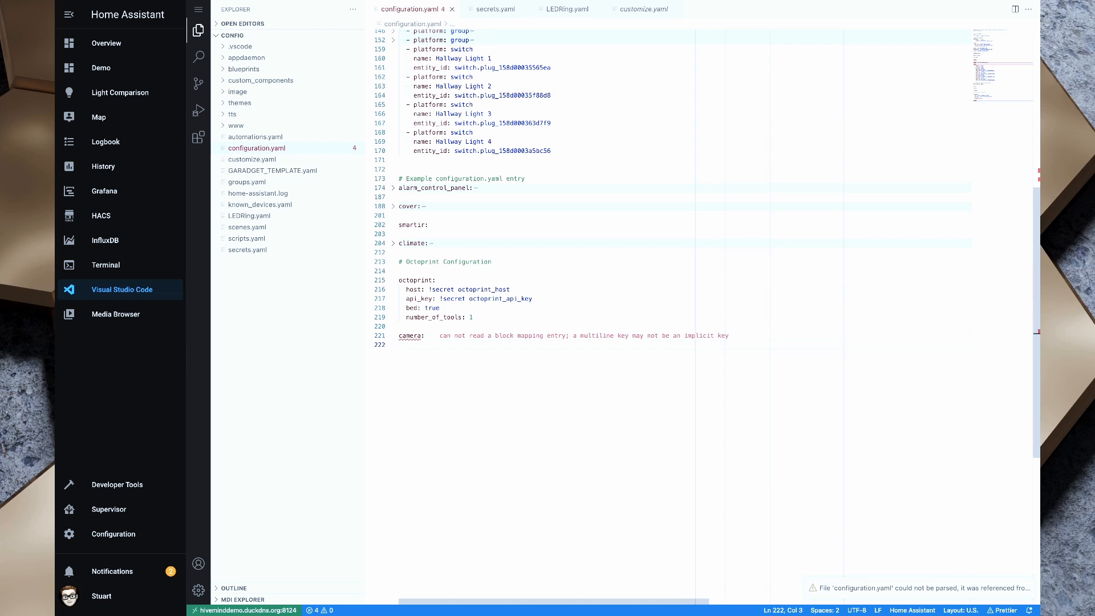
{"action": "type", "text": "-platform: m"}
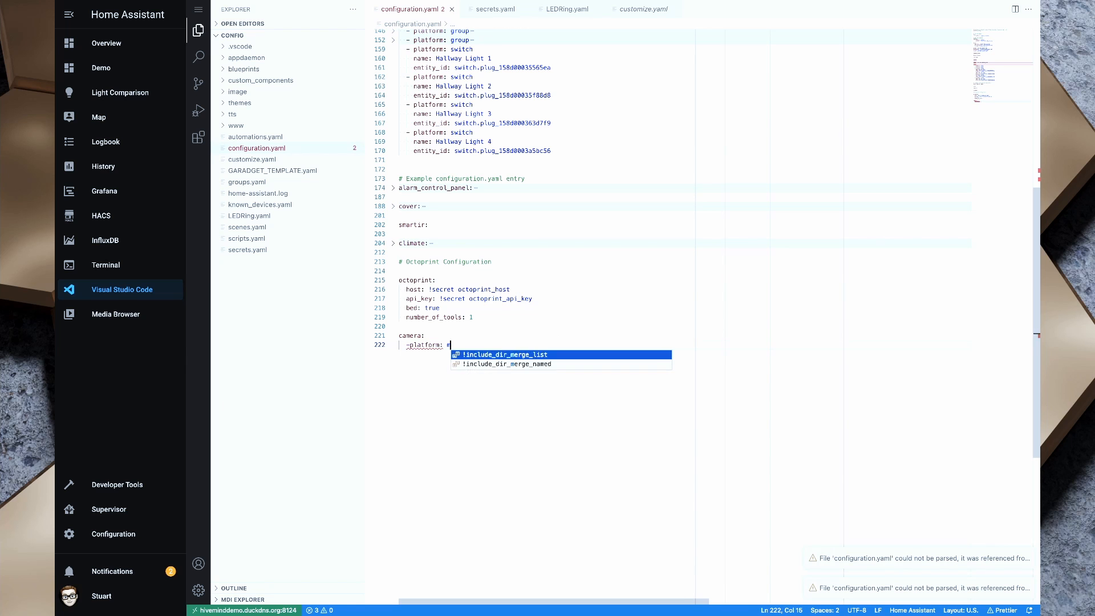
{"action": "type", "text": "jpeg"}
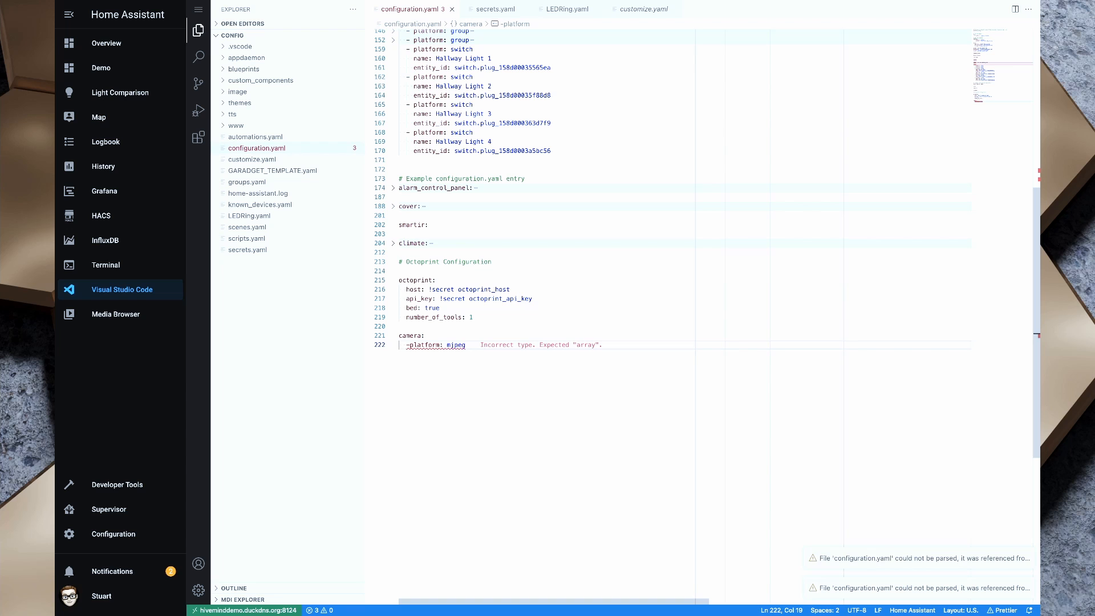
{"action": "type", "text": "name:"}
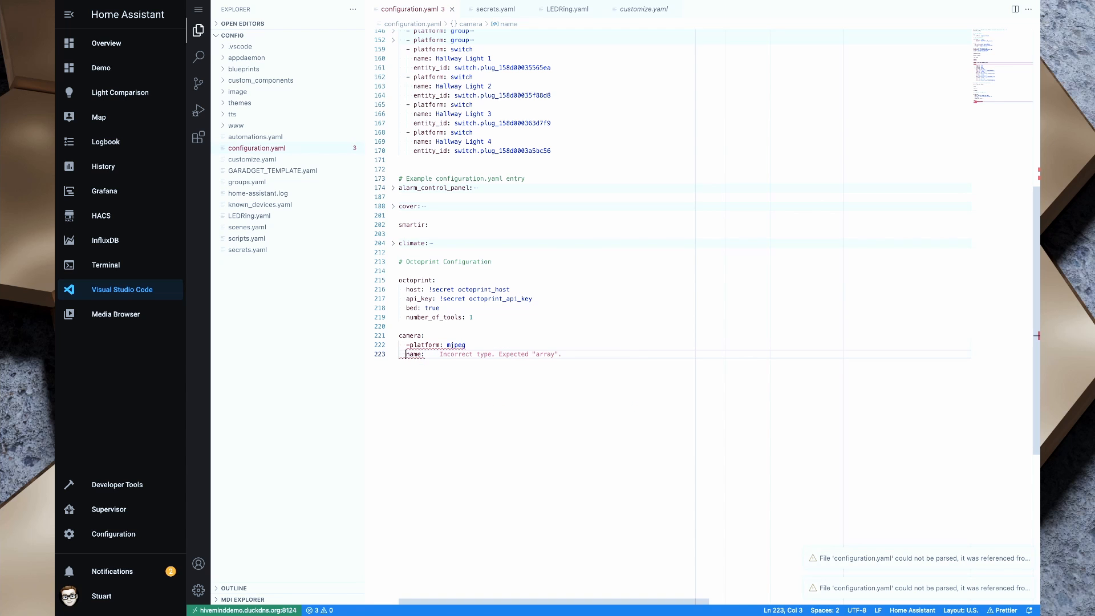
{"action": "double_click", "coordinate": [413, 354]}
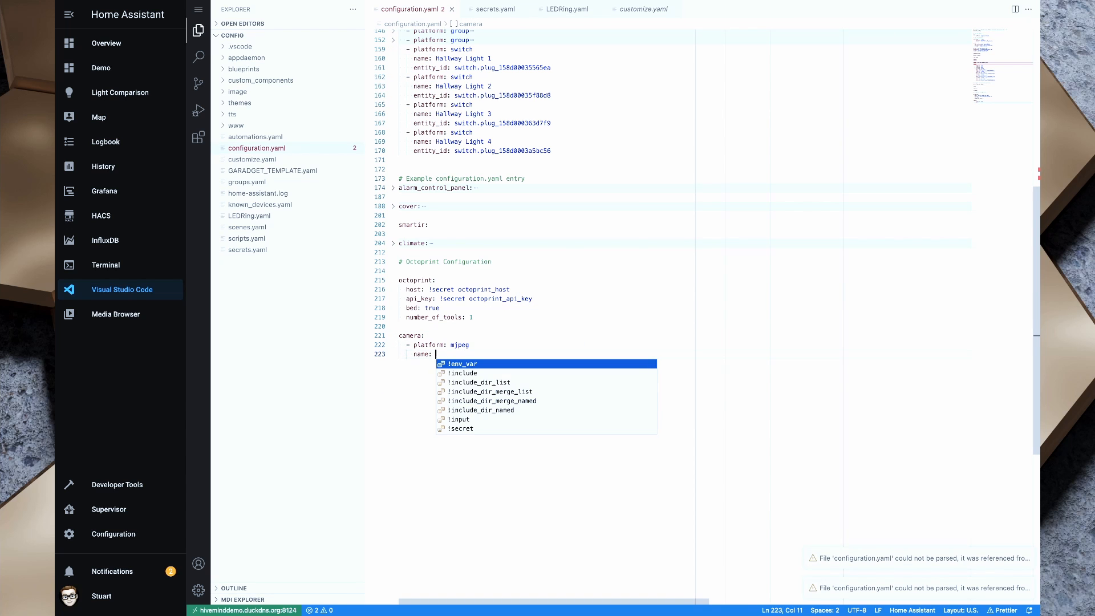
{"action": "type", "text": "3DPrinter"}
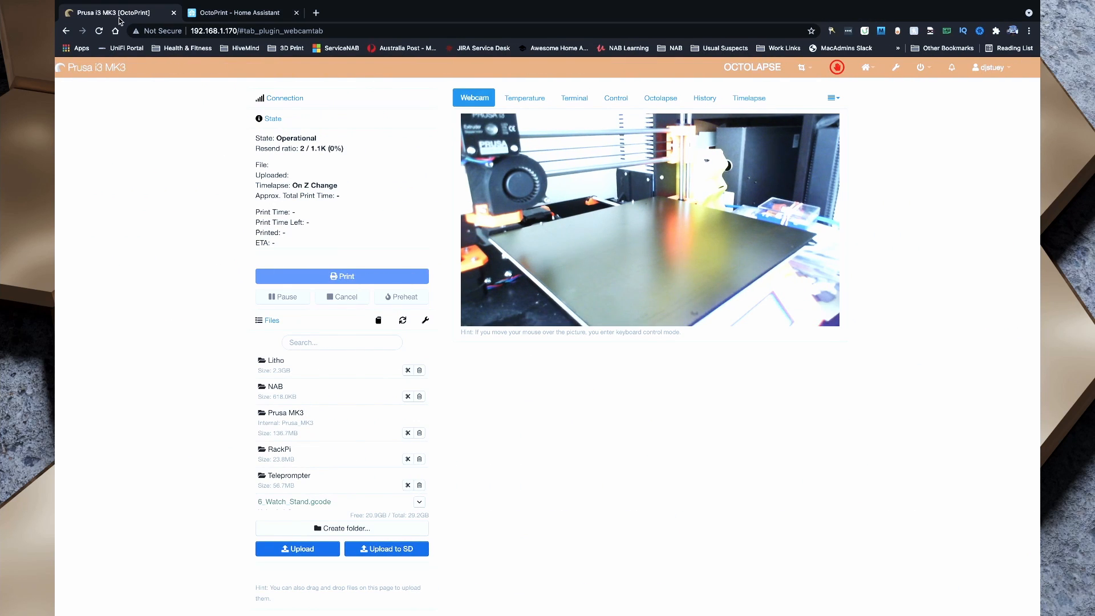
Copy the webcam image address from OctoPrint's Webcam tab
{"action": "right_click", "coordinate": [626, 202]}
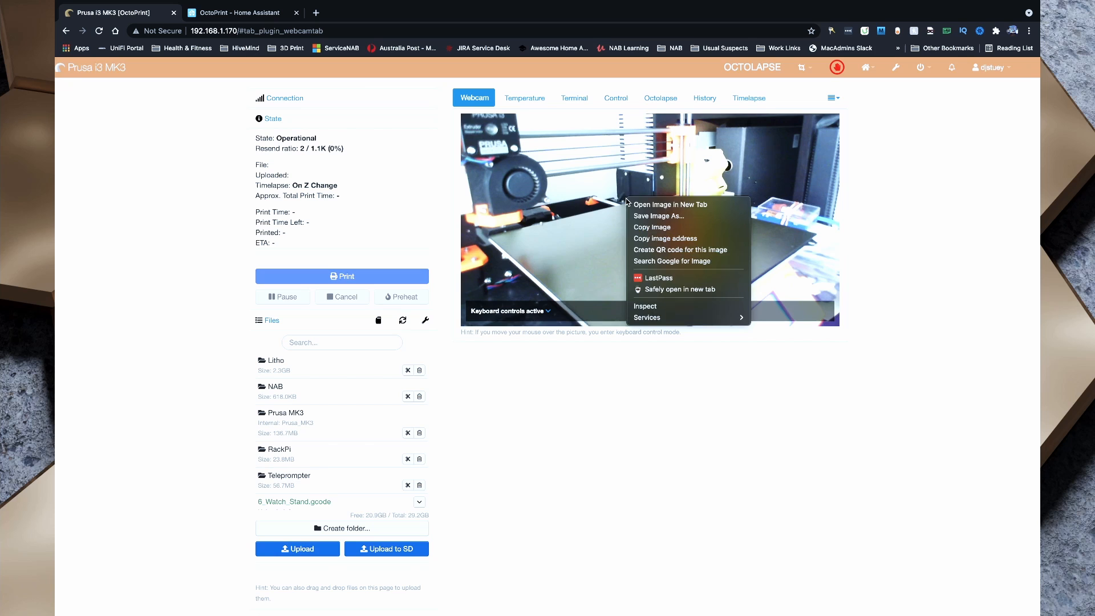
{"action": "mouse_move", "coordinate": [564, 205]}
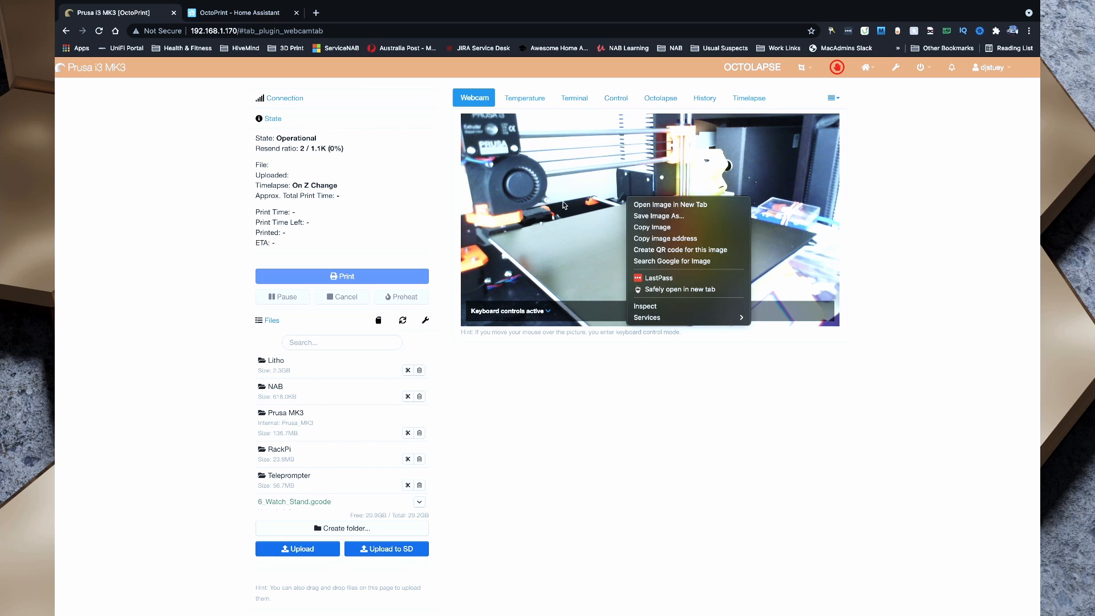
{"action": "mouse_move", "coordinate": [674, 204]}
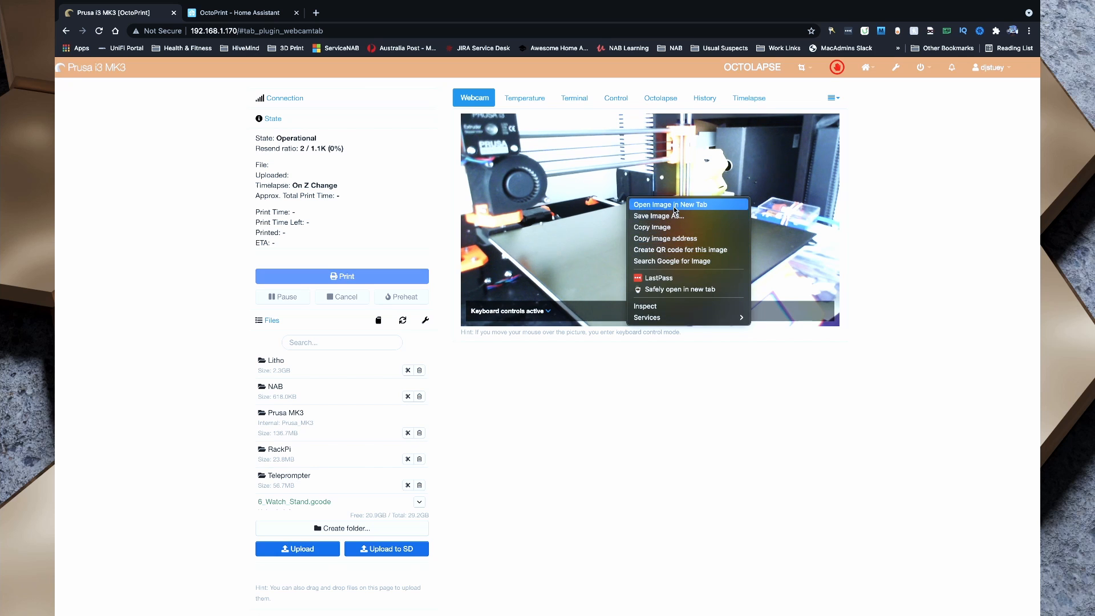
{"action": "left_click", "coordinate": [671, 204]}
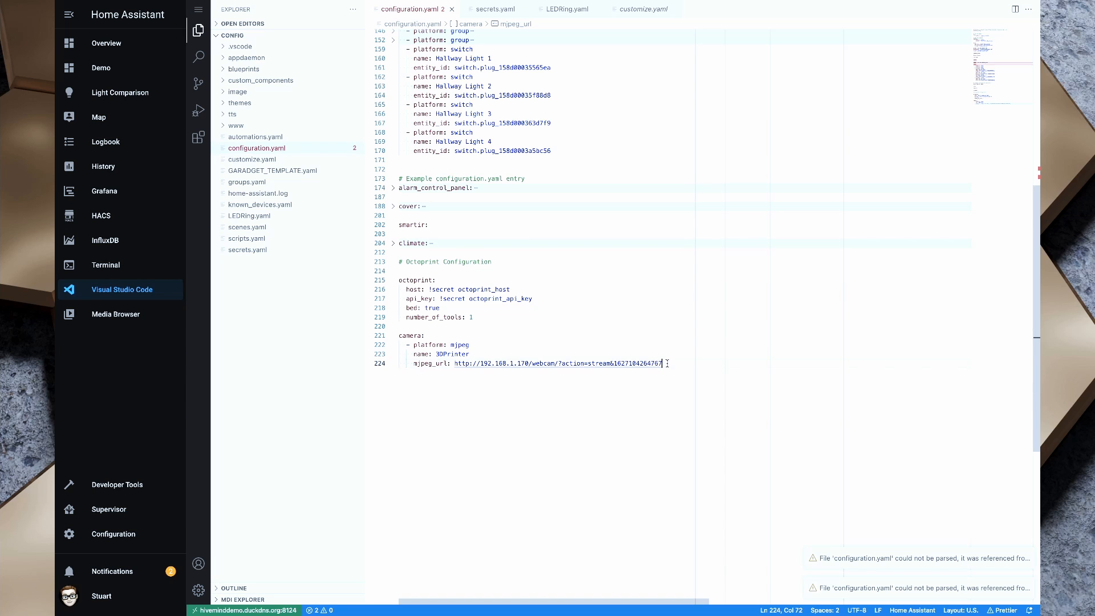
Complete the mjpeg_url line with the pasted webcam stream URL, then go to HACS
{"action": "key", "text": "Enter"}
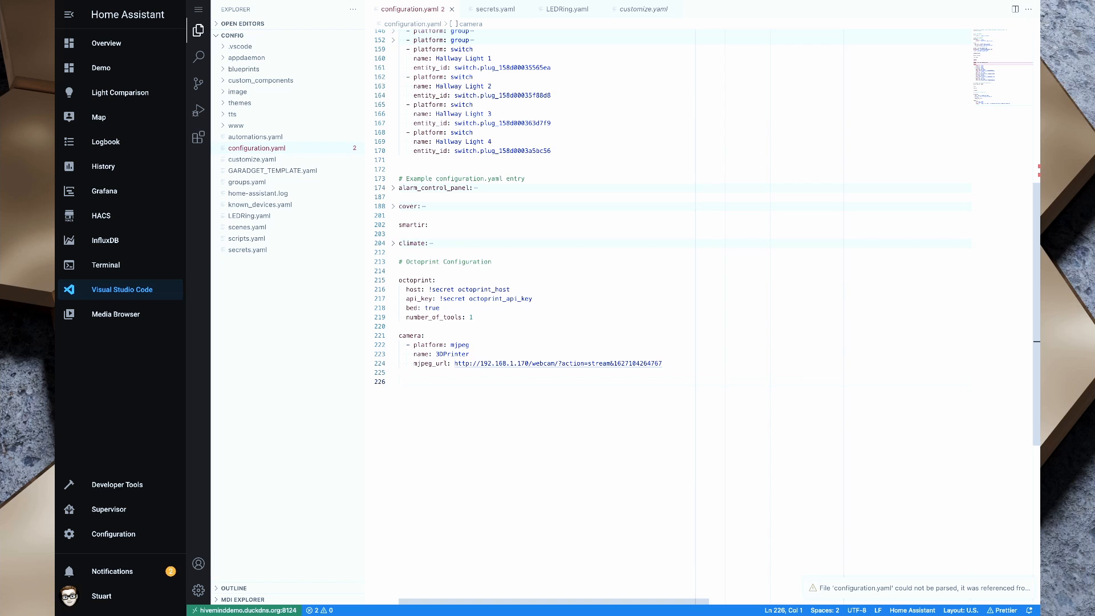
{"action": "mouse_move", "coordinate": [499, 181]}
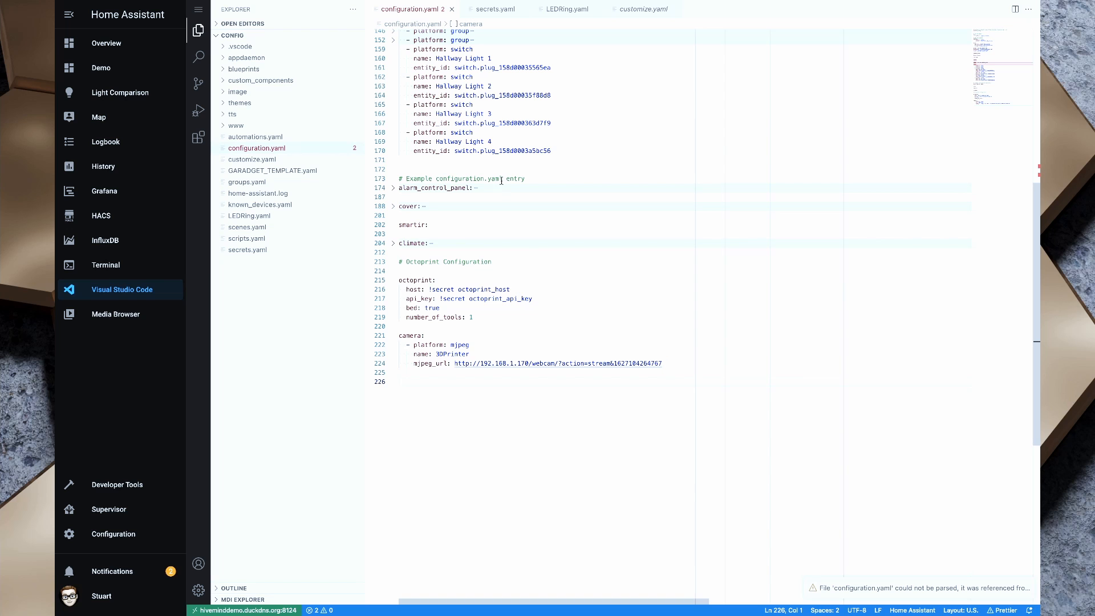
{"action": "left_click", "coordinate": [101, 215]}
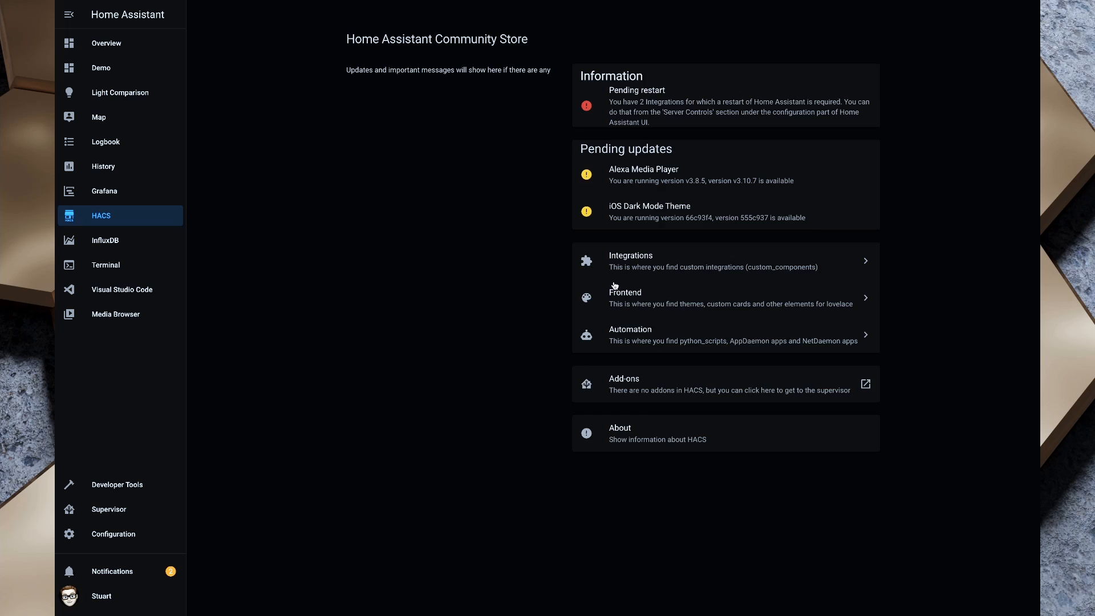
Open Custom repositories from the HACS Frontend section's three-dot menu
{"action": "left_click", "coordinate": [625, 292]}
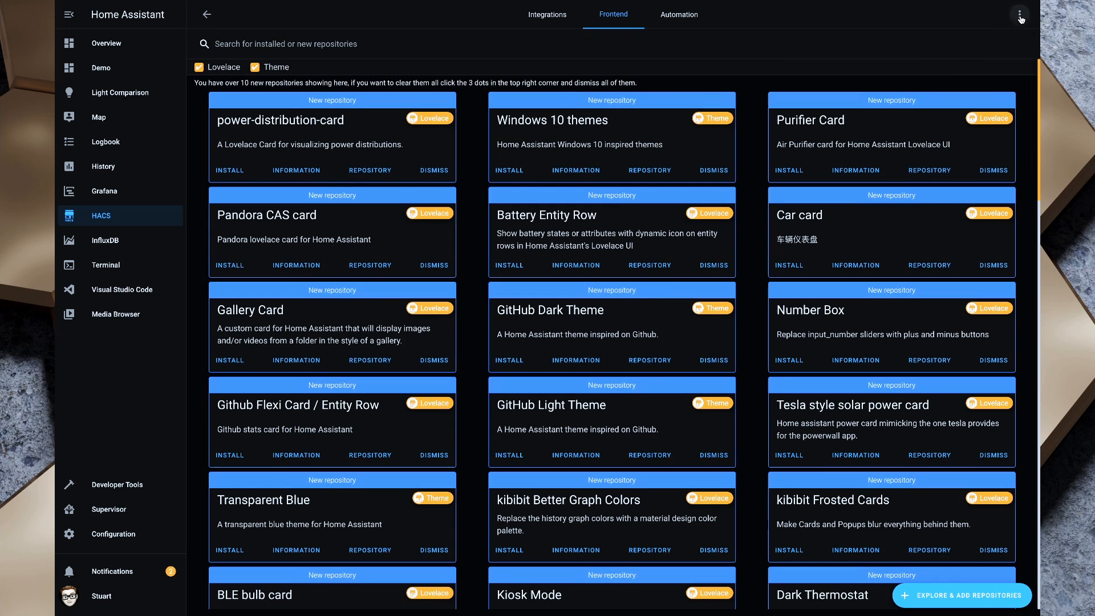
{"action": "left_click", "coordinate": [1018, 14]}
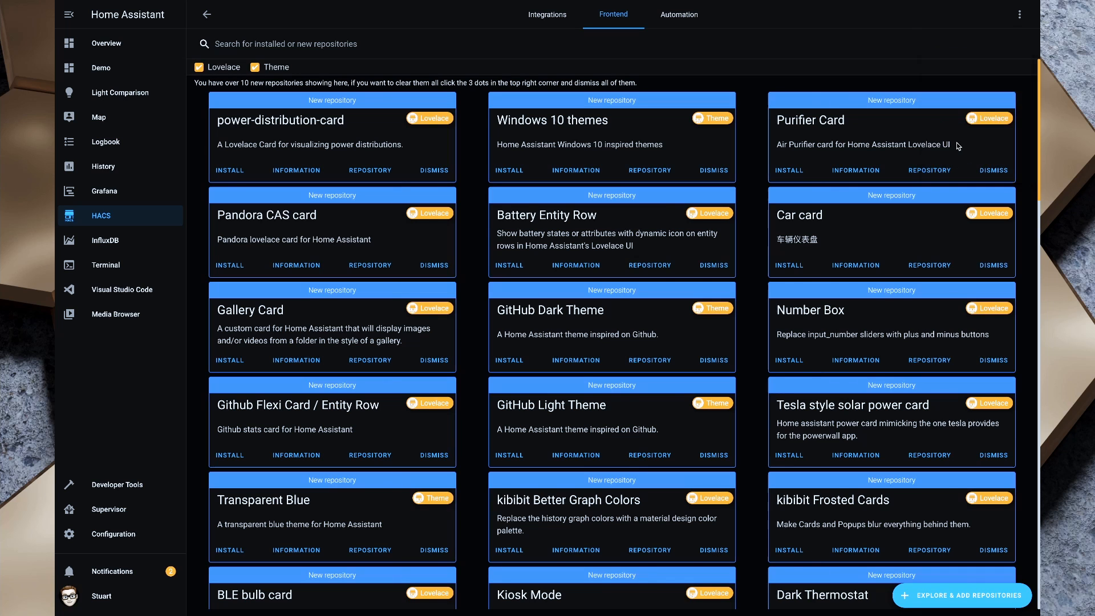
{"action": "left_click", "coordinate": [1019, 14]}
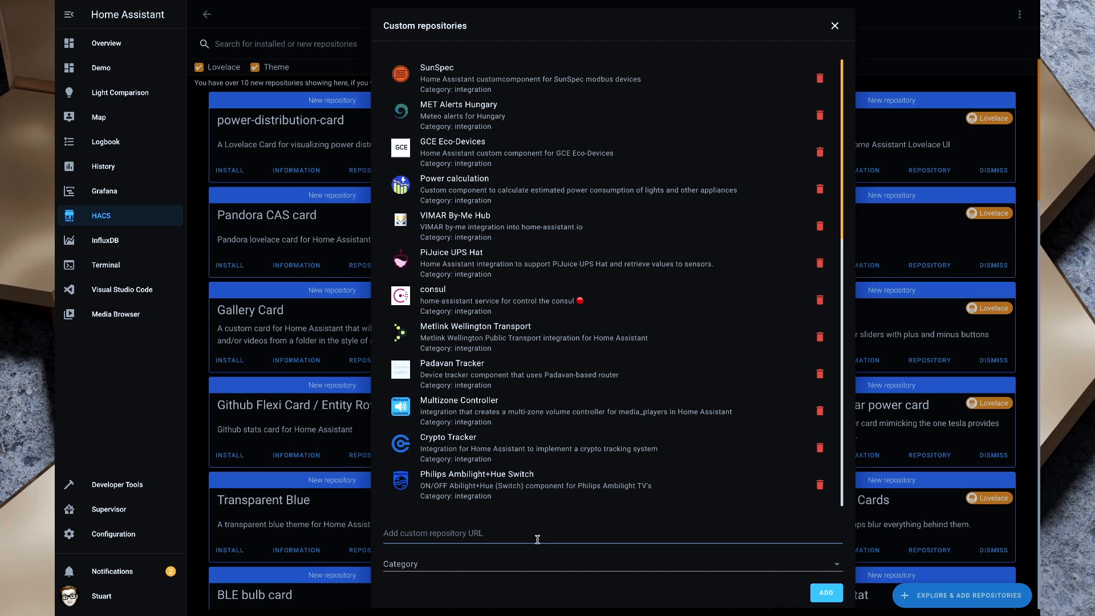
{"action": "type", "text": "https://"}
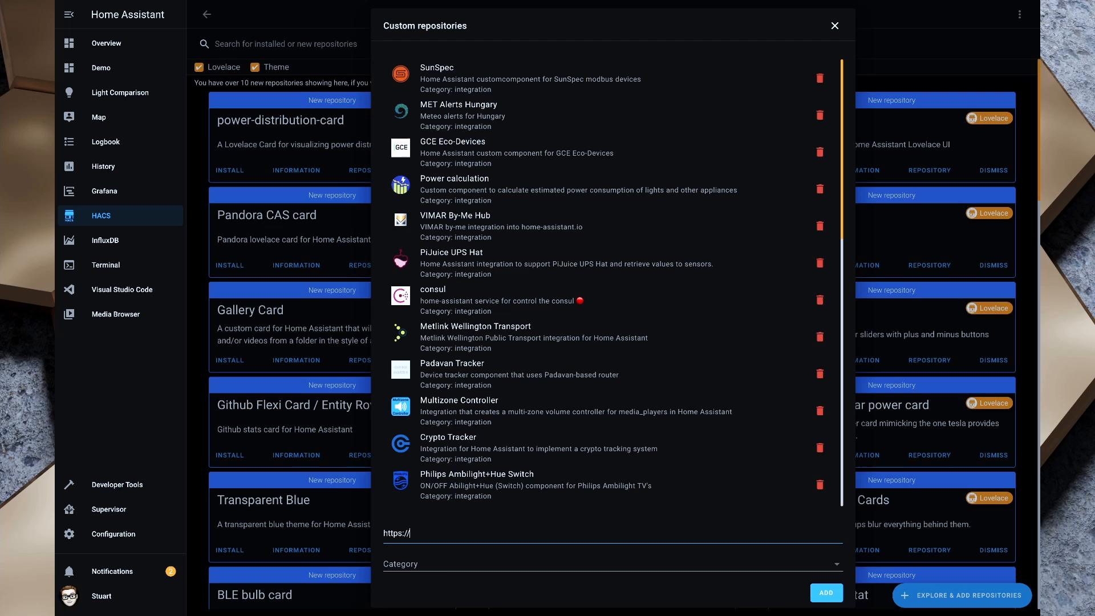
{"action": "type", "text": "githu"}
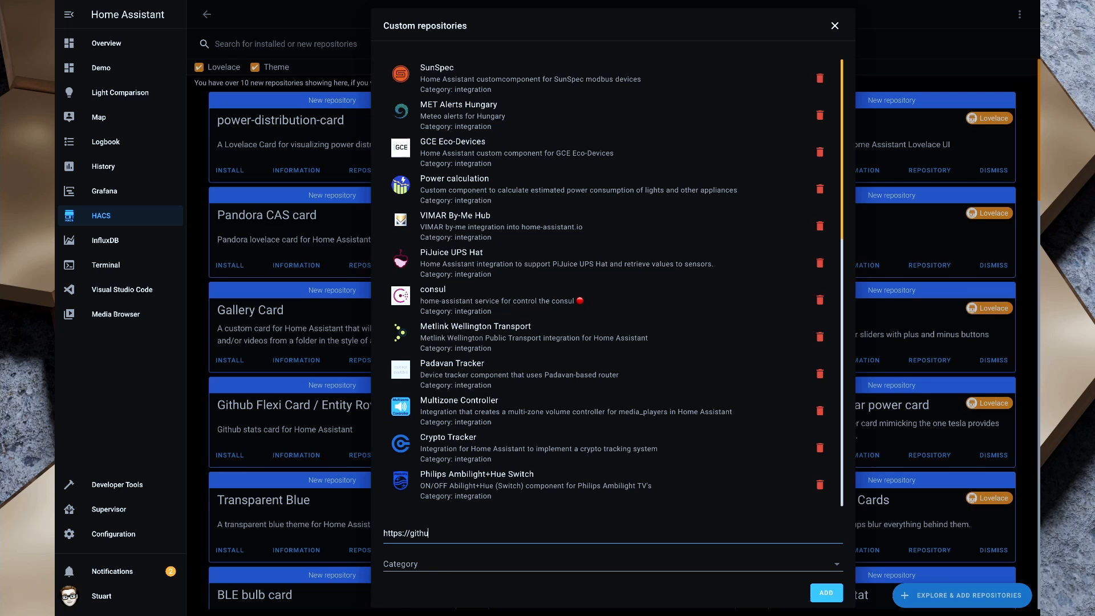
{"action": "type", "text": "b.com/"}
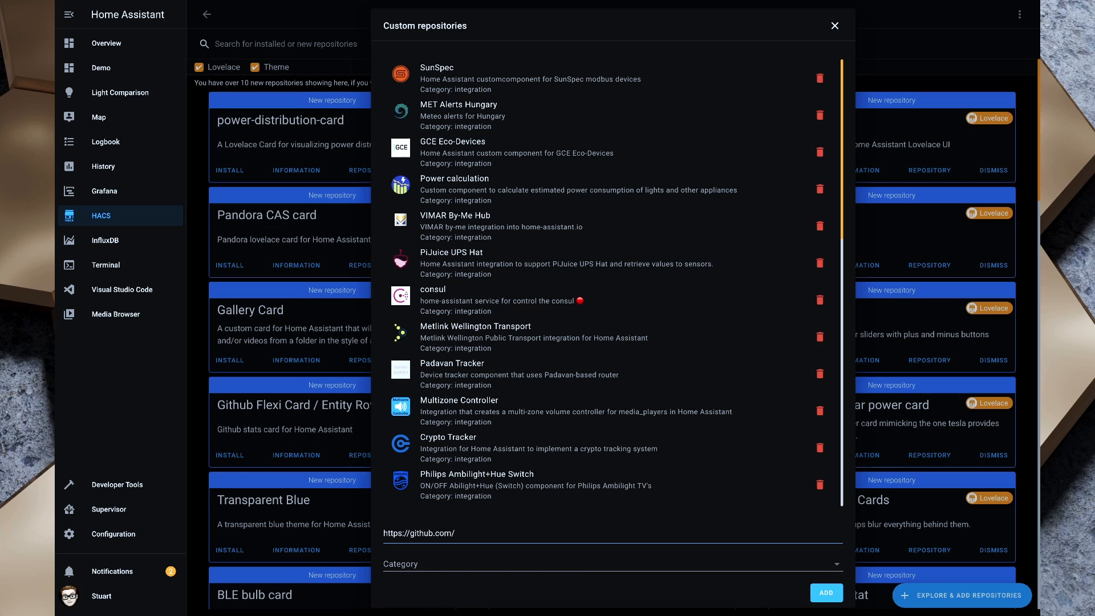
{"action": "type", "text": "dangreco"}
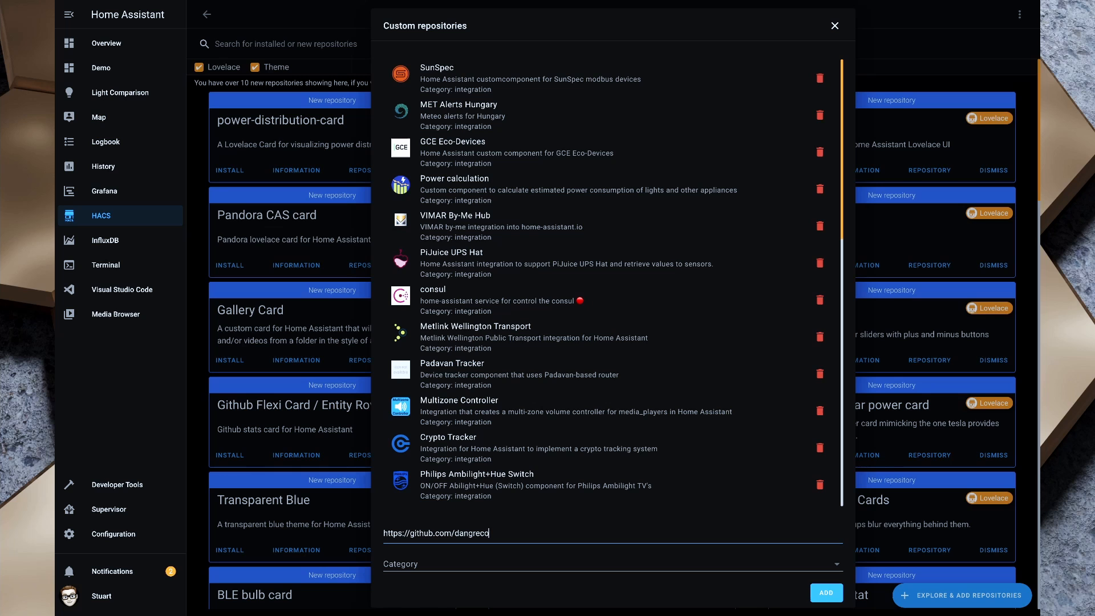
{"action": "type", "text": "/threedy"}
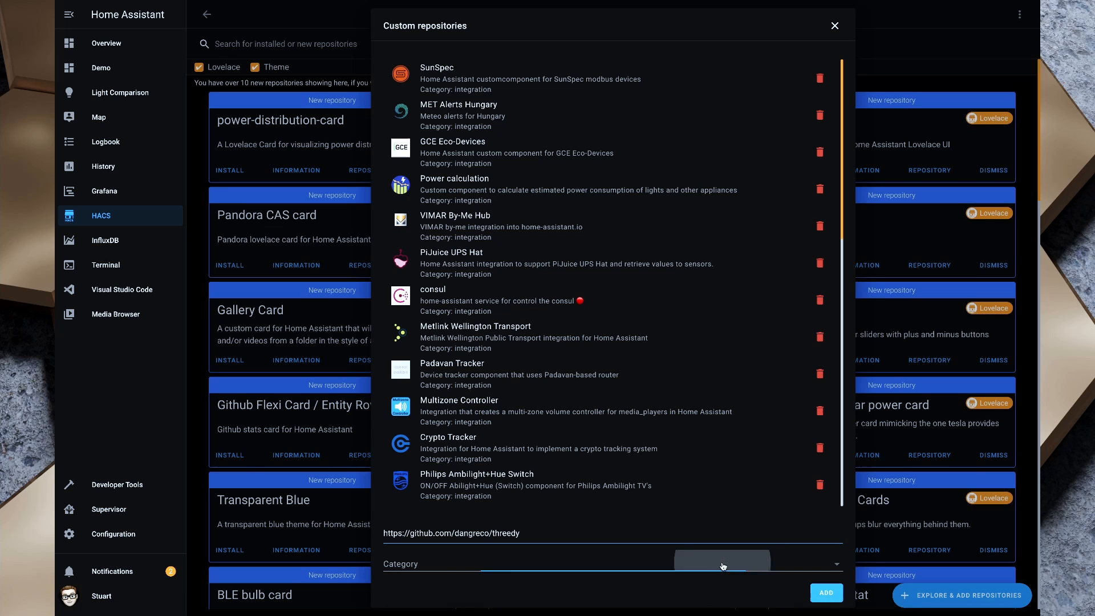
{"action": "left_click", "coordinate": [722, 559]}
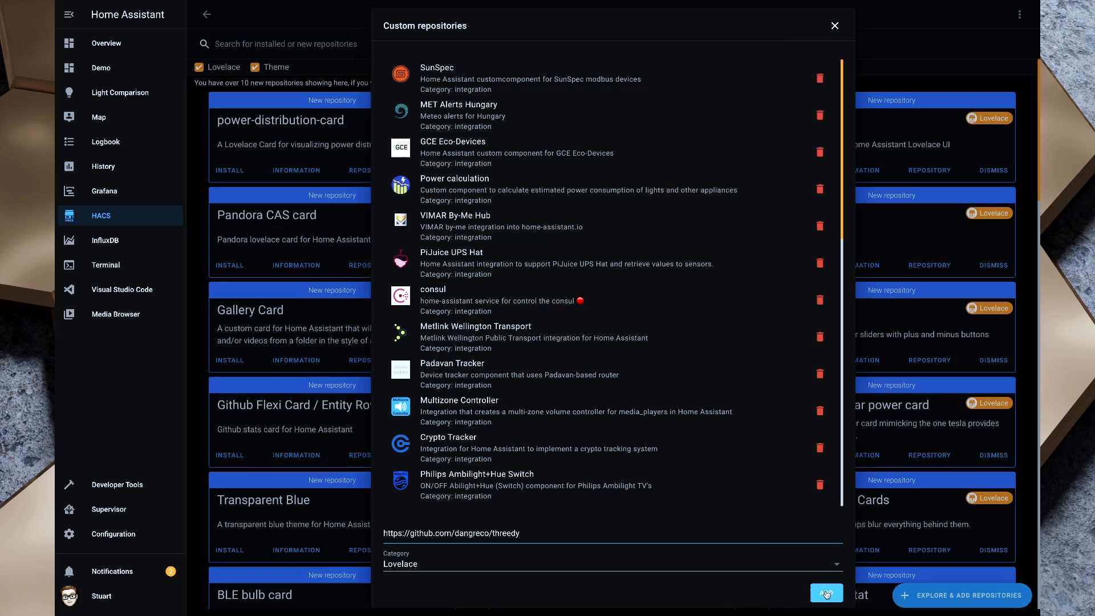
Install the threedy card and reload the browser
{"action": "scroll", "scroll_direction": "down", "scroll_amount": 3}
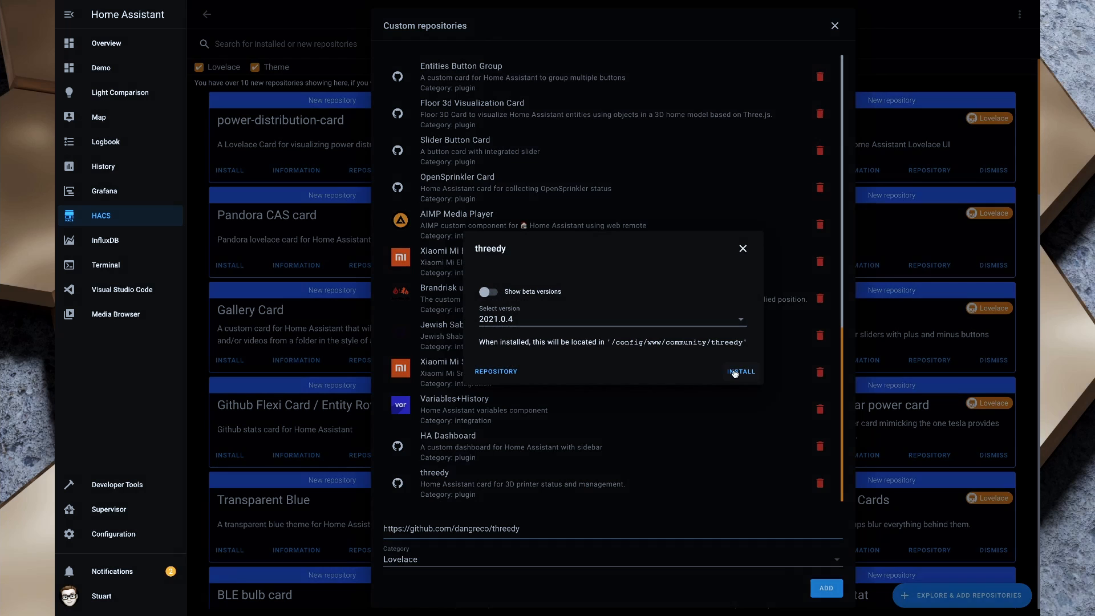
{"action": "left_click", "coordinate": [740, 371]}
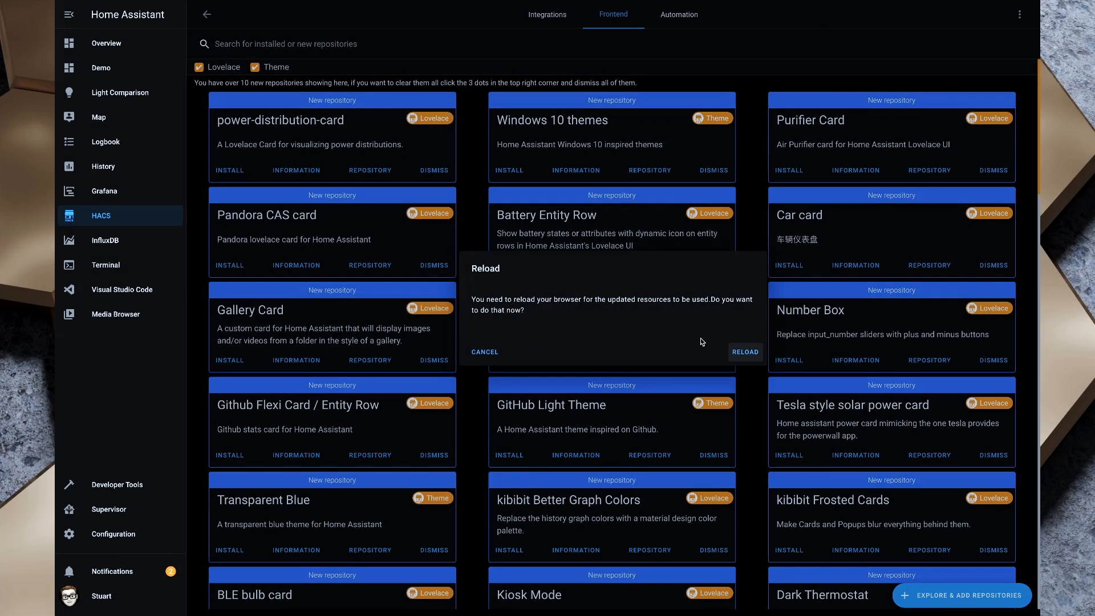
{"action": "left_click", "coordinate": [744, 351]}
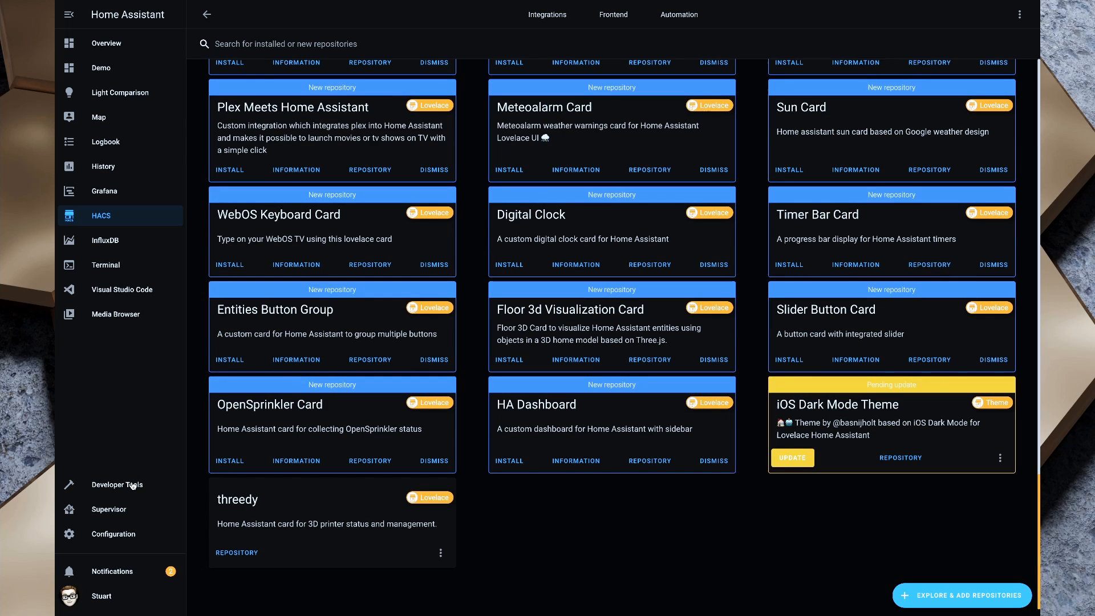
{"action": "left_click", "coordinate": [112, 534]}
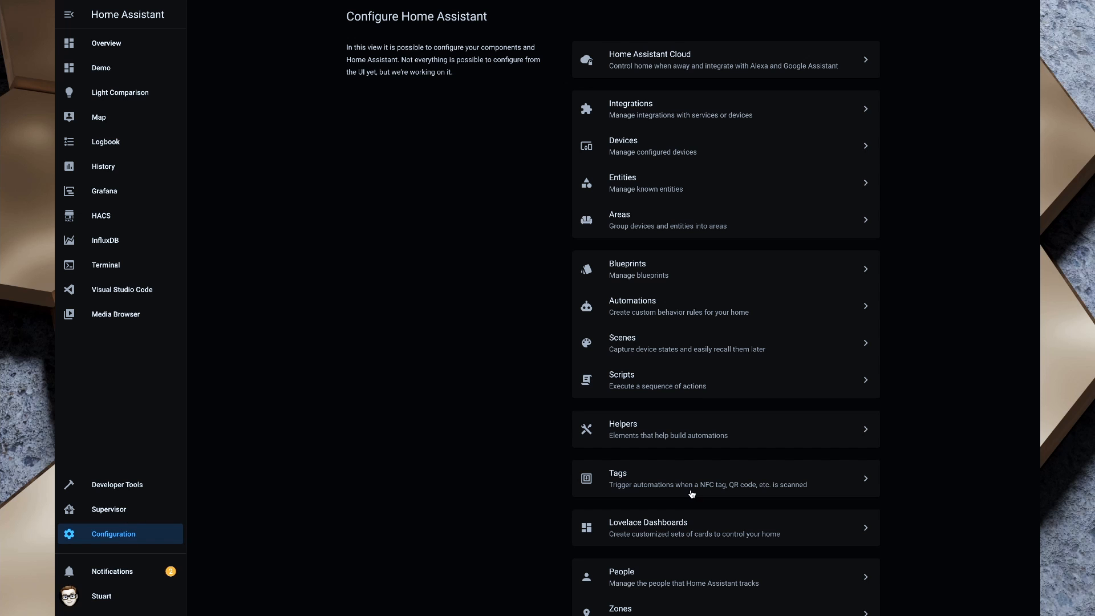
{"action": "scroll", "scroll_direction": "down", "scroll_amount": 3}
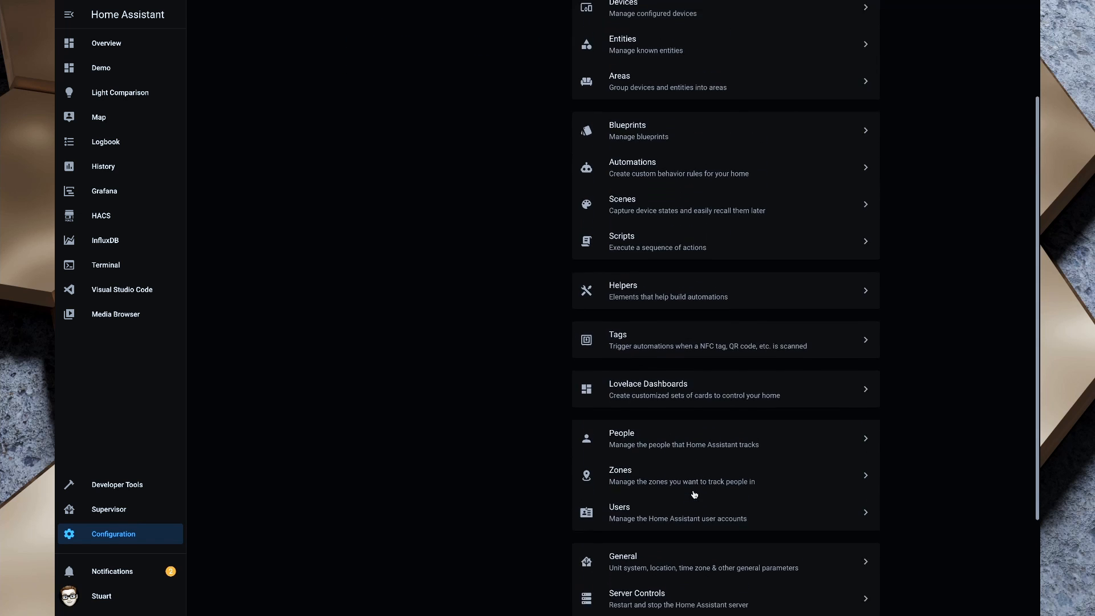
{"action": "left_click", "coordinate": [647, 389]}
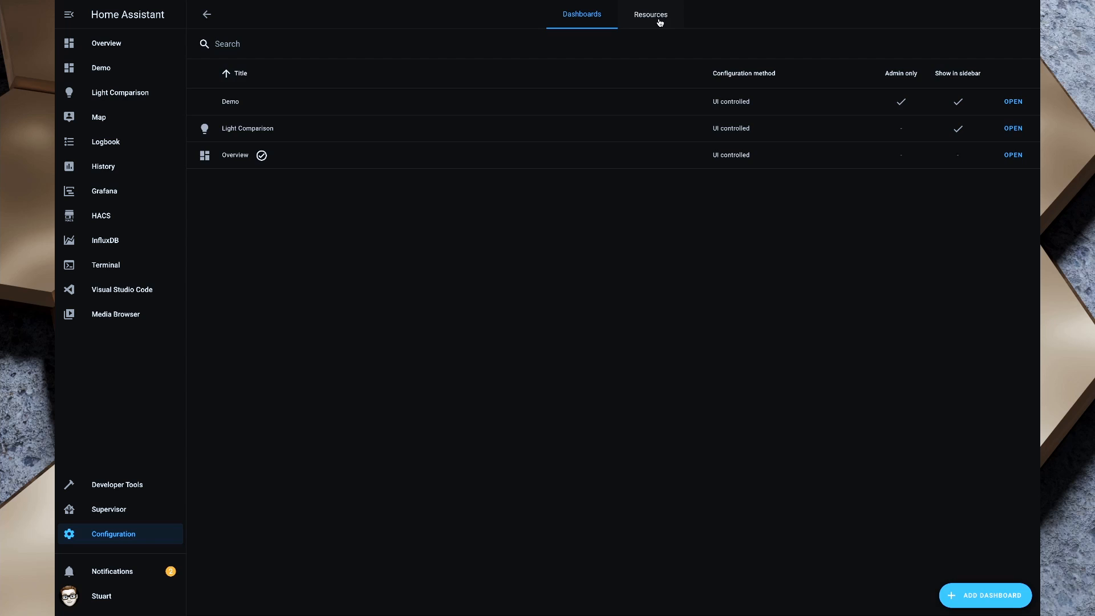
{"action": "left_click", "coordinate": [650, 14]}
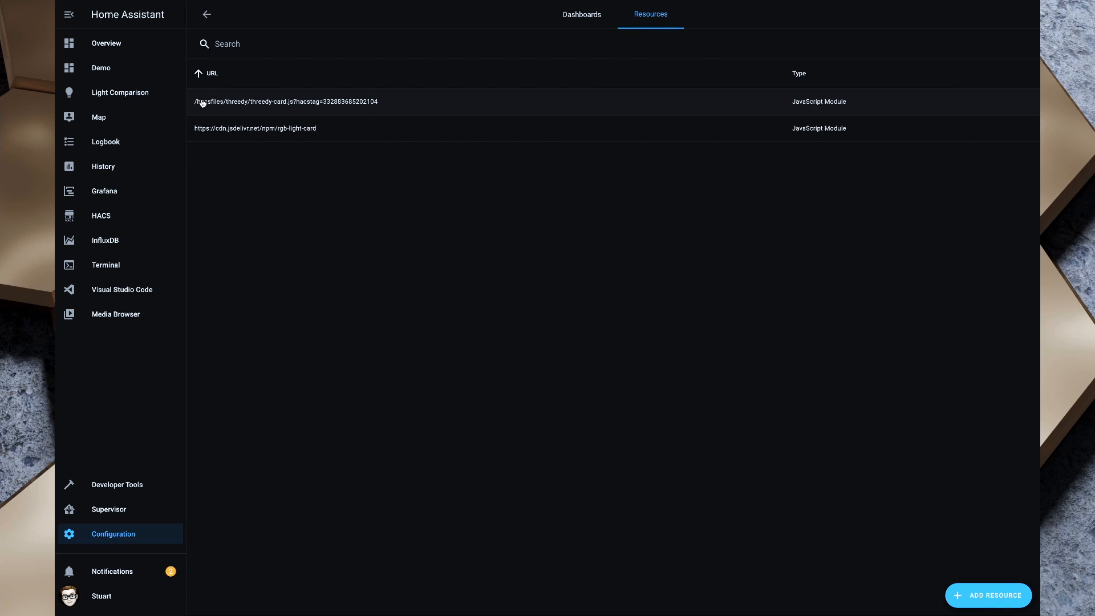
{"action": "mouse_move", "coordinate": [439, 119]}
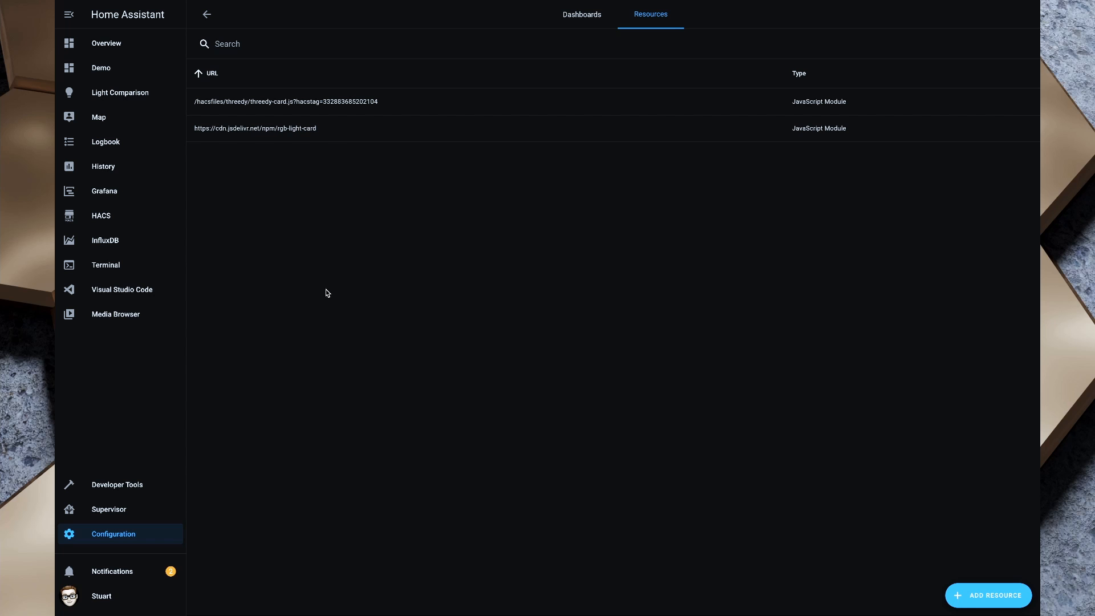
{"action": "mouse_move", "coordinate": [122, 539]}
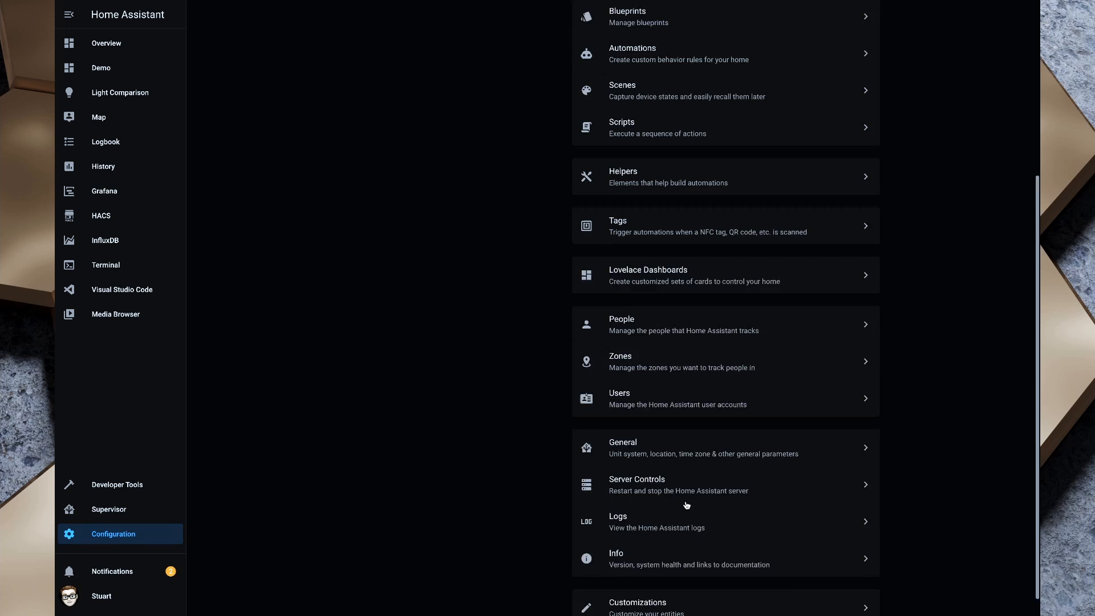
Validate the configuration in Server Controls and confirm a server restart
{"action": "left_click", "coordinate": [636, 485]}
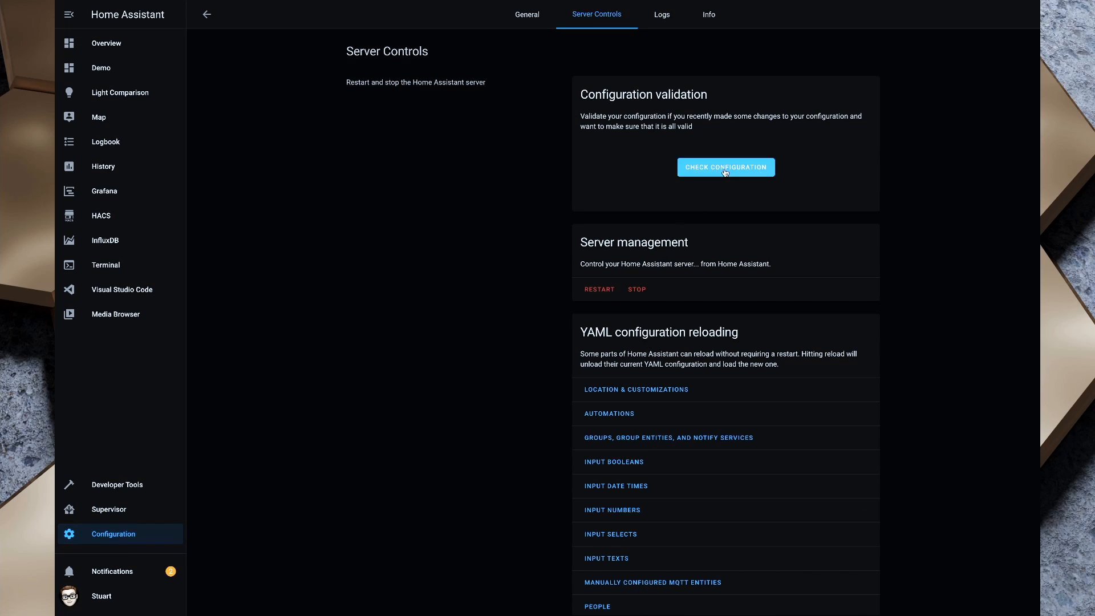
{"action": "left_click", "coordinate": [725, 167]}
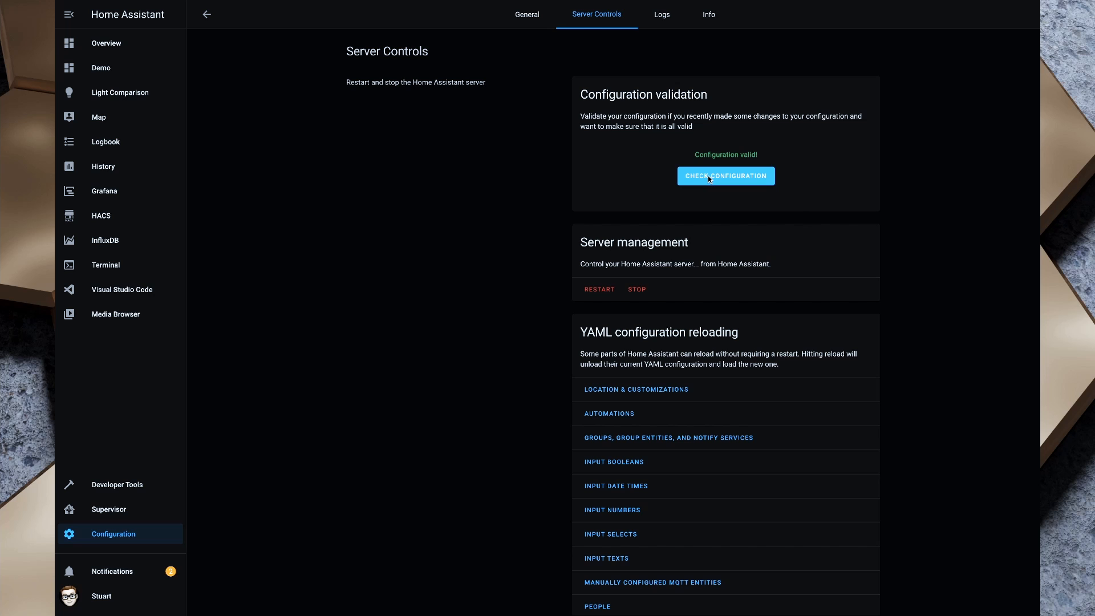
{"action": "mouse_move", "coordinate": [591, 239]}
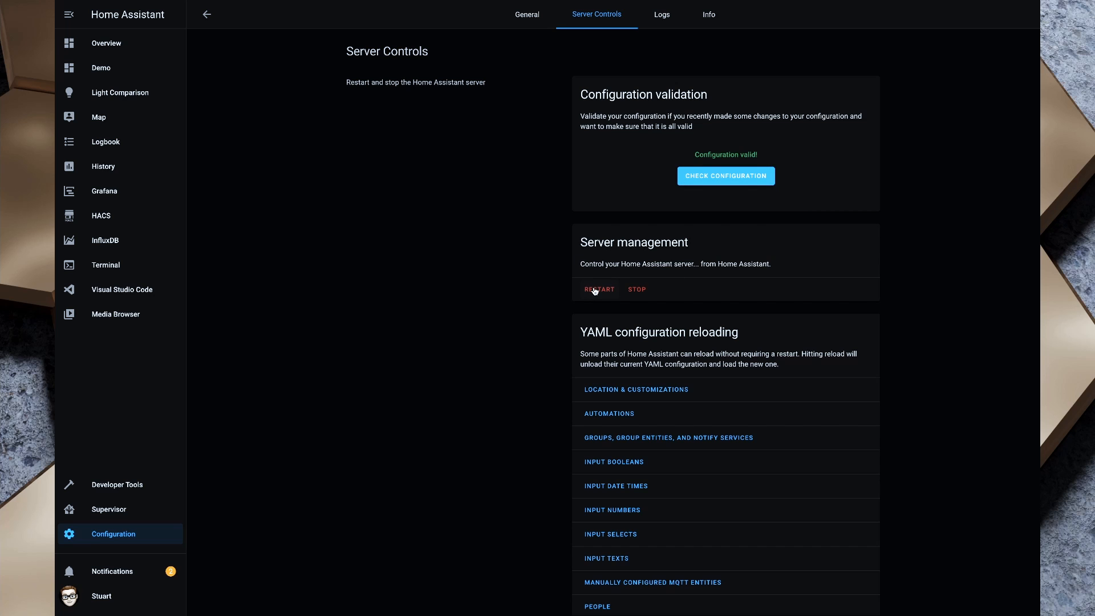
{"action": "left_click", "coordinate": [598, 289]}
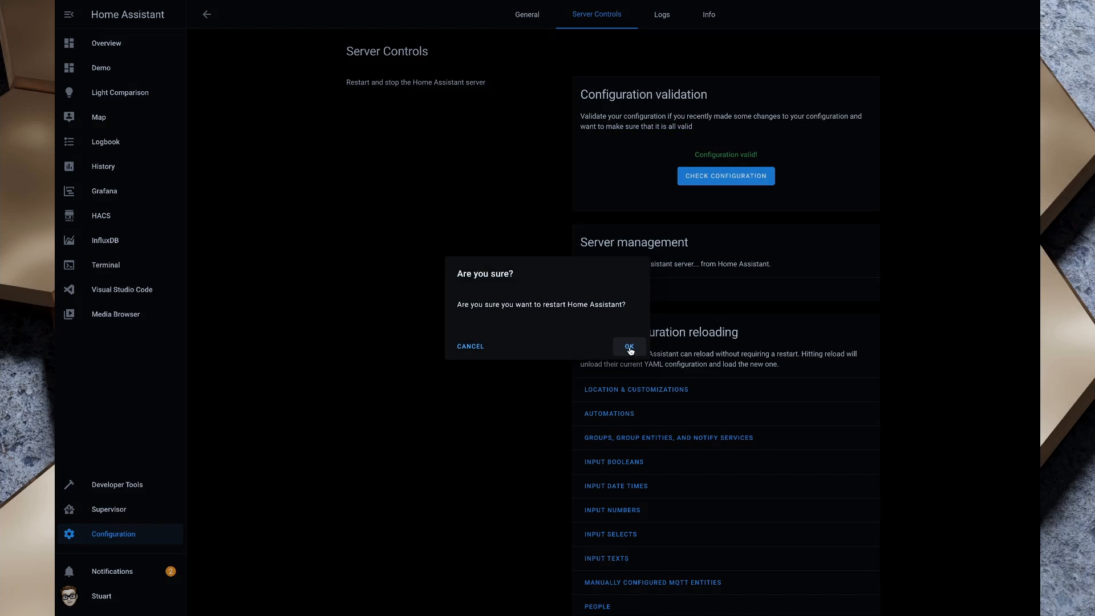
{"action": "left_click", "coordinate": [628, 348]}
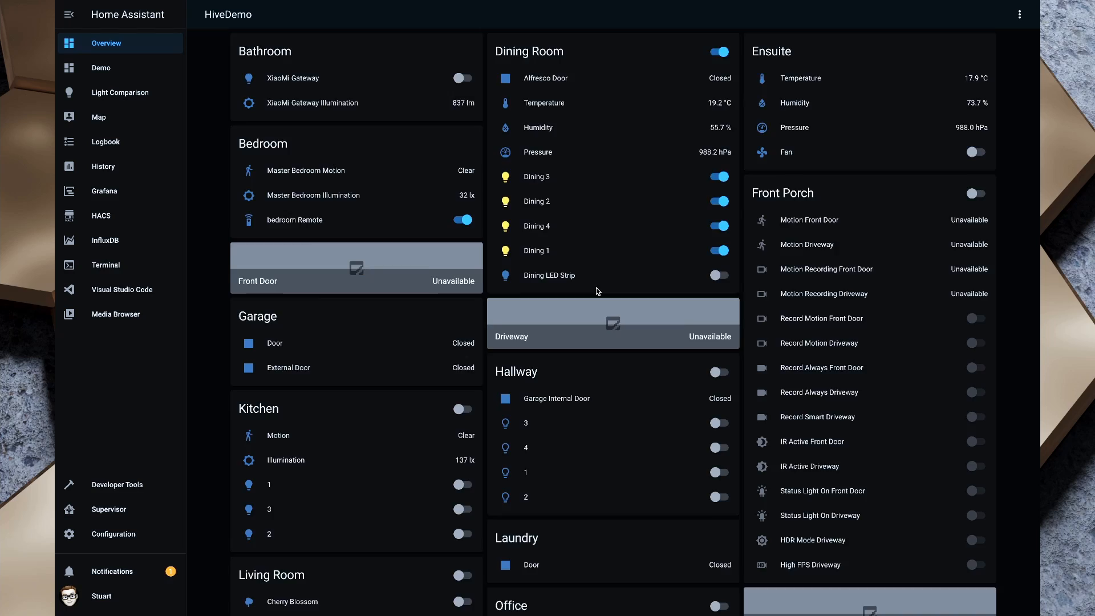
View the OctoPrint Job Percentage history on the overview, then switch to the Demo dashboard
{"action": "scroll", "scroll_direction": "down", "scroll_amount": 3}
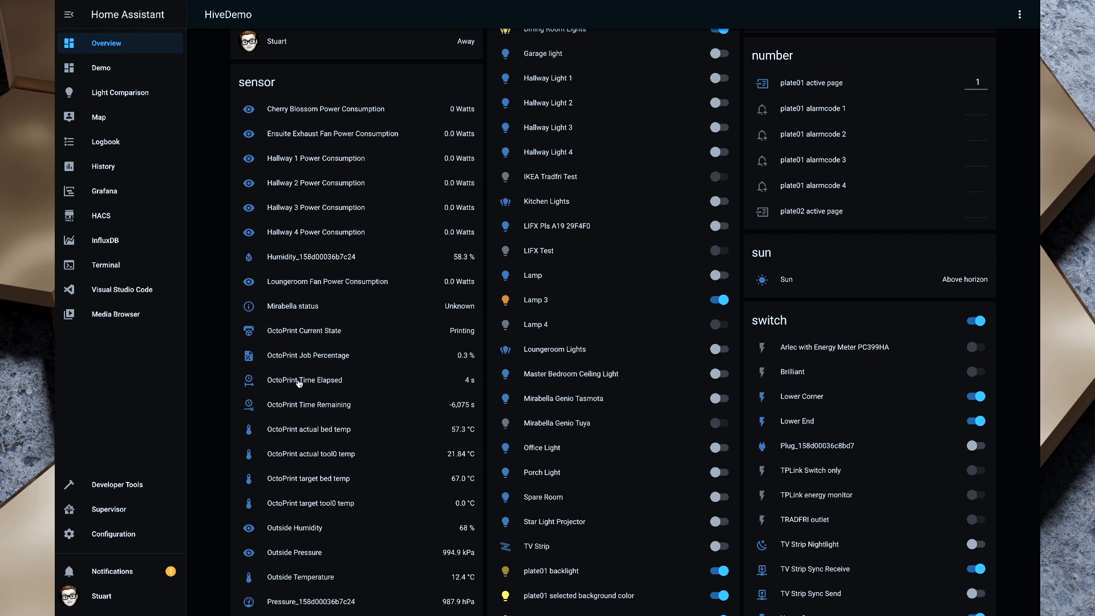
{"action": "mouse_move", "coordinate": [260, 333]}
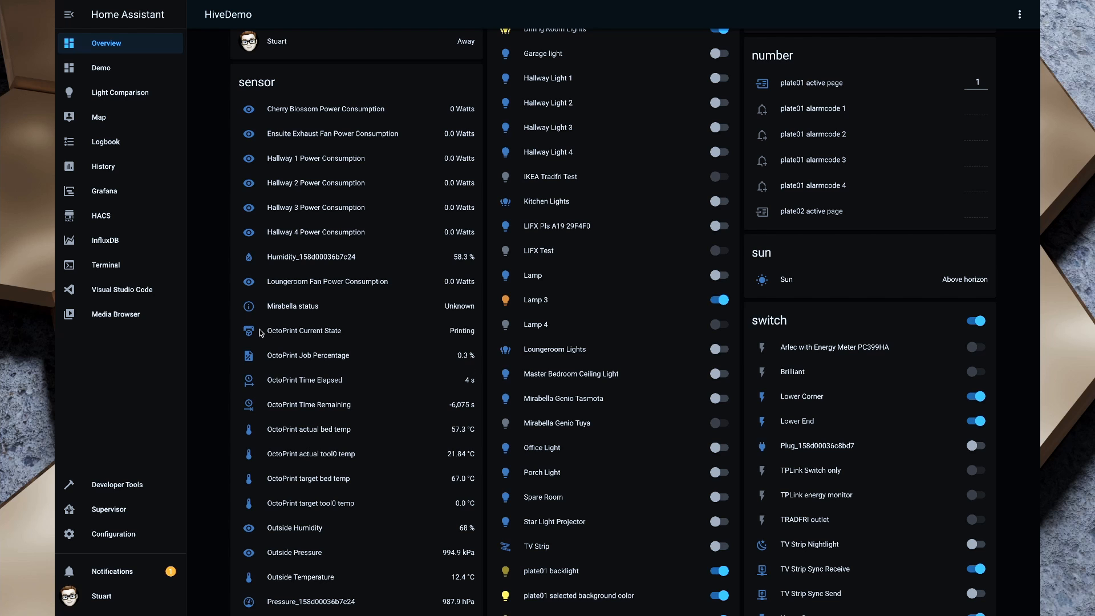
{"action": "mouse_move", "coordinate": [320, 354]}
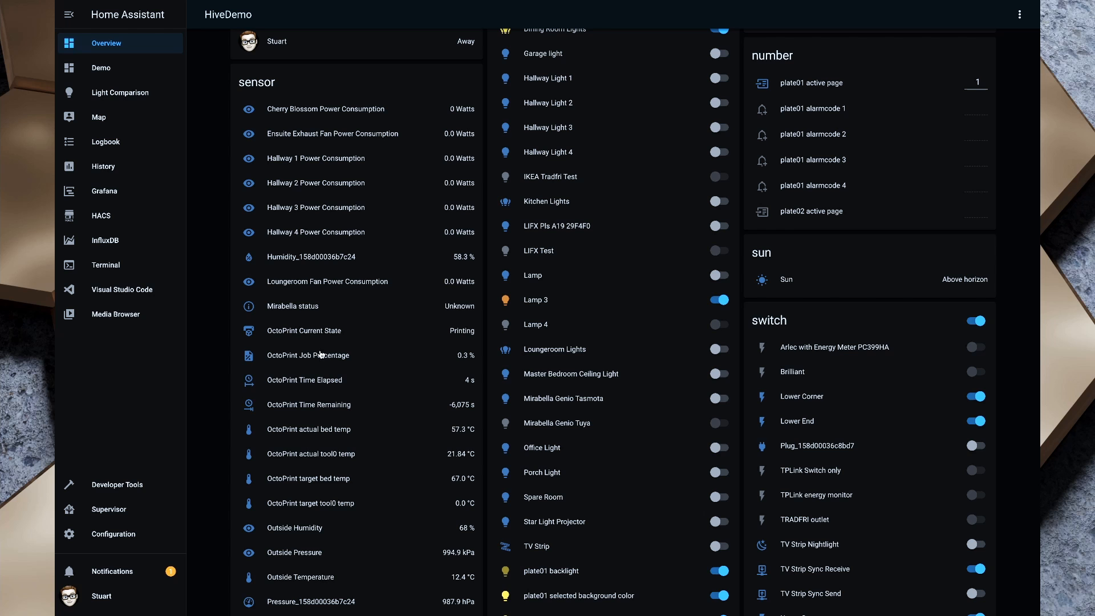
{"action": "left_click", "coordinate": [307, 354]}
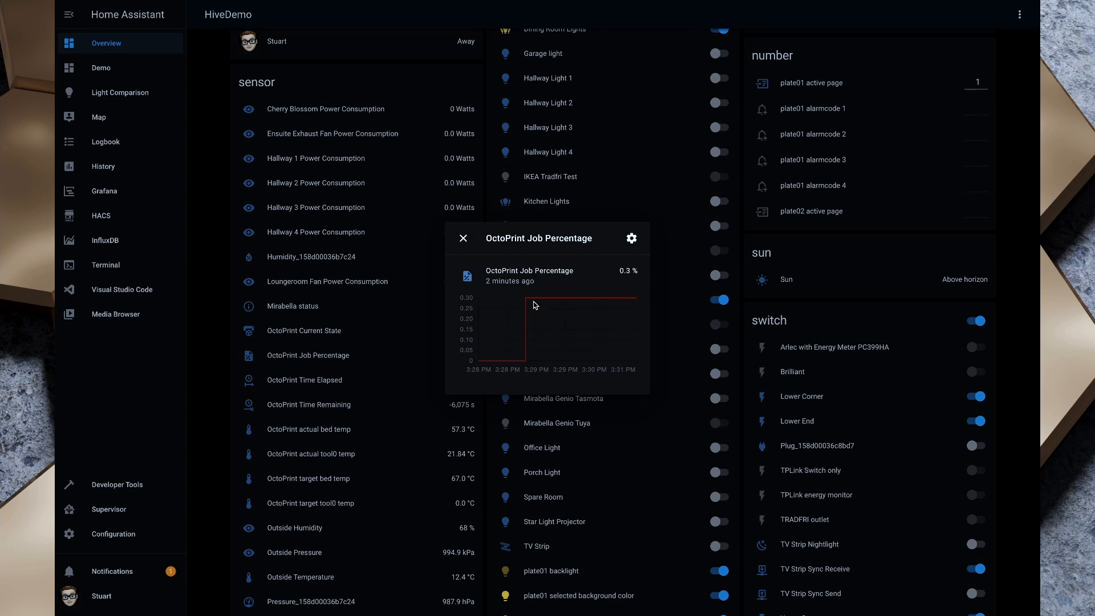
{"action": "left_click", "coordinate": [463, 238]}
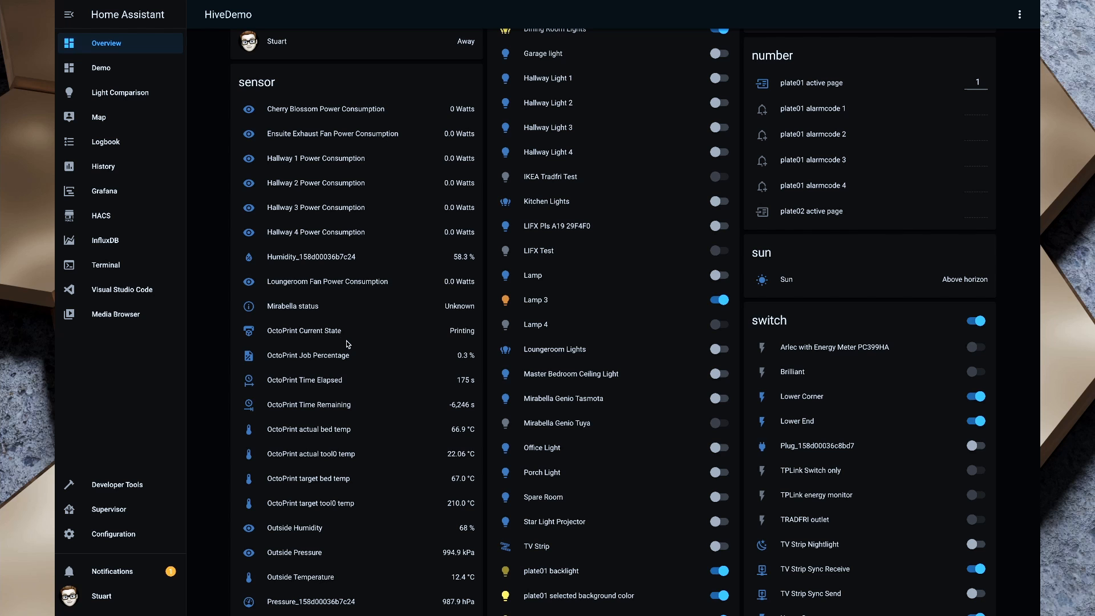
{"action": "left_click", "coordinate": [100, 67]}
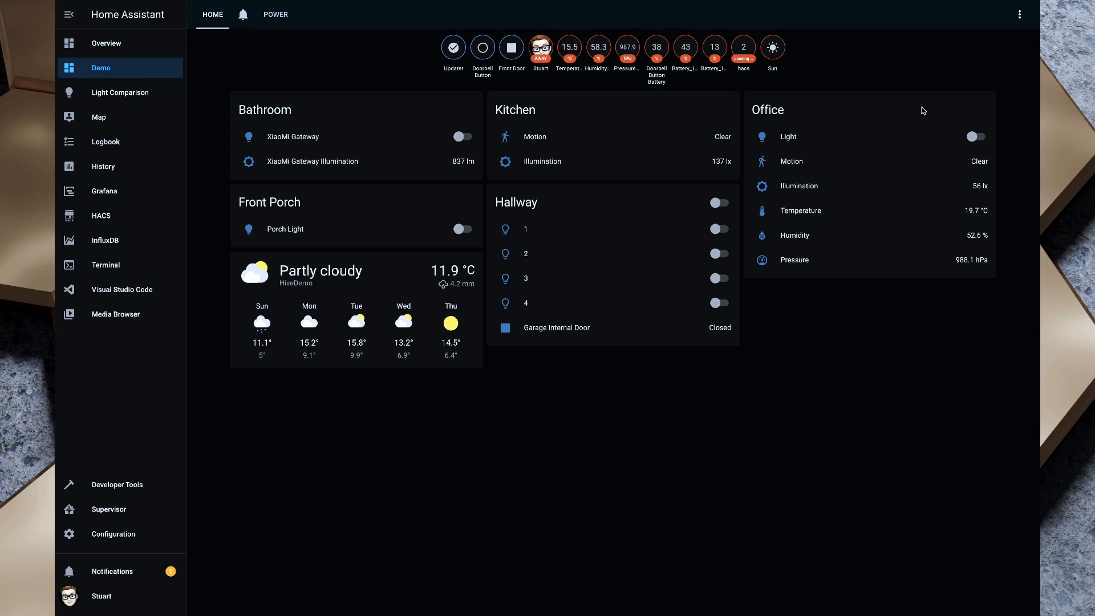
Put the Demo dashboard in edit mode and browse Add Card for Custom: Threedy Card
{"action": "left_click", "coordinate": [1019, 13]}
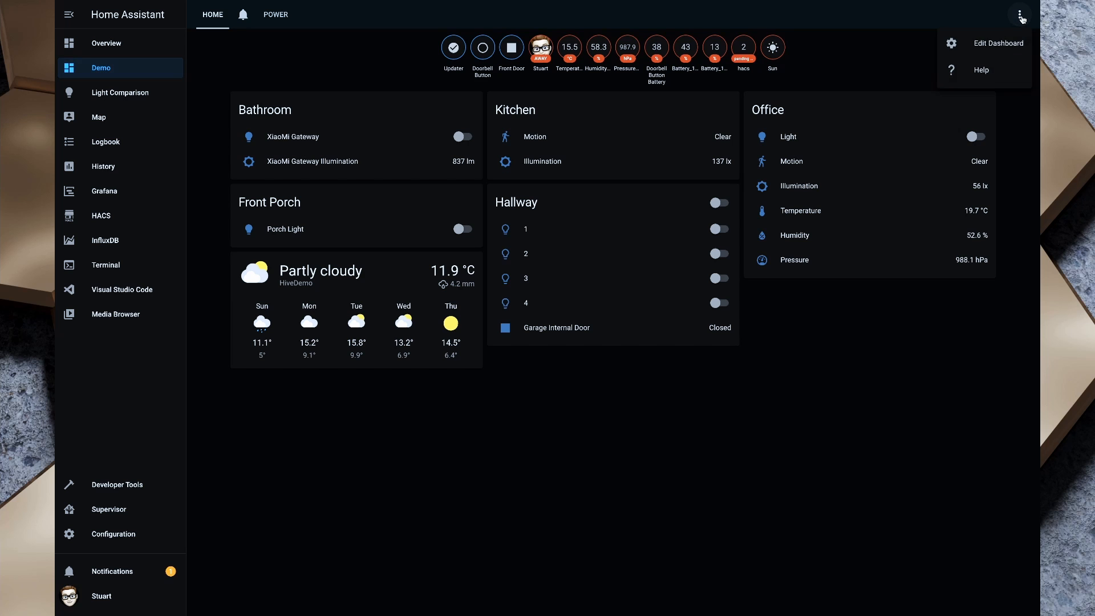
{"action": "left_click", "coordinate": [998, 43]}
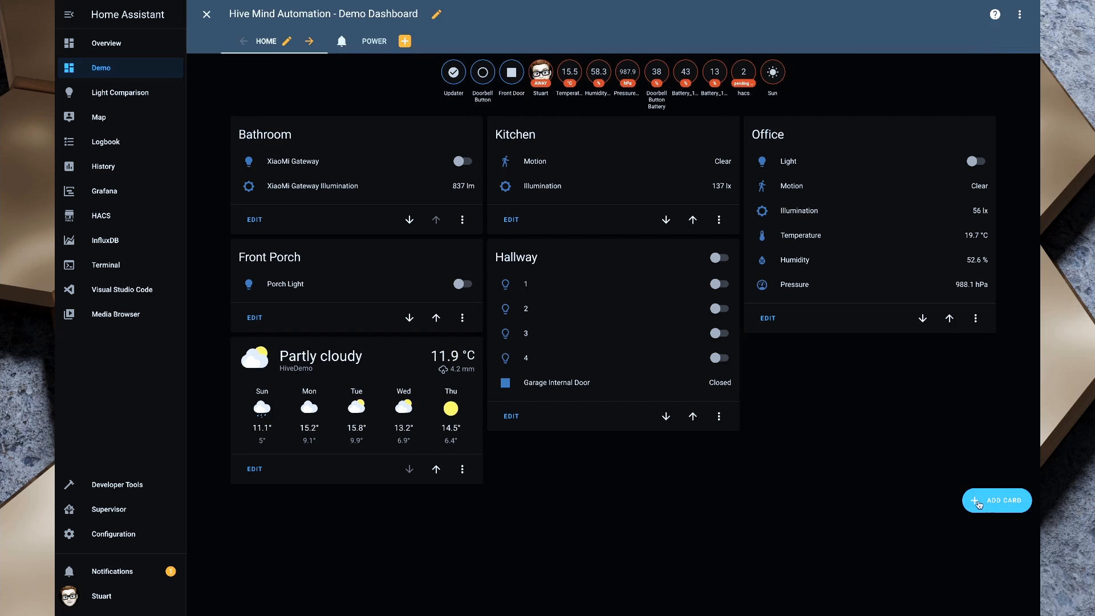
{"action": "left_click", "coordinate": [996, 500]}
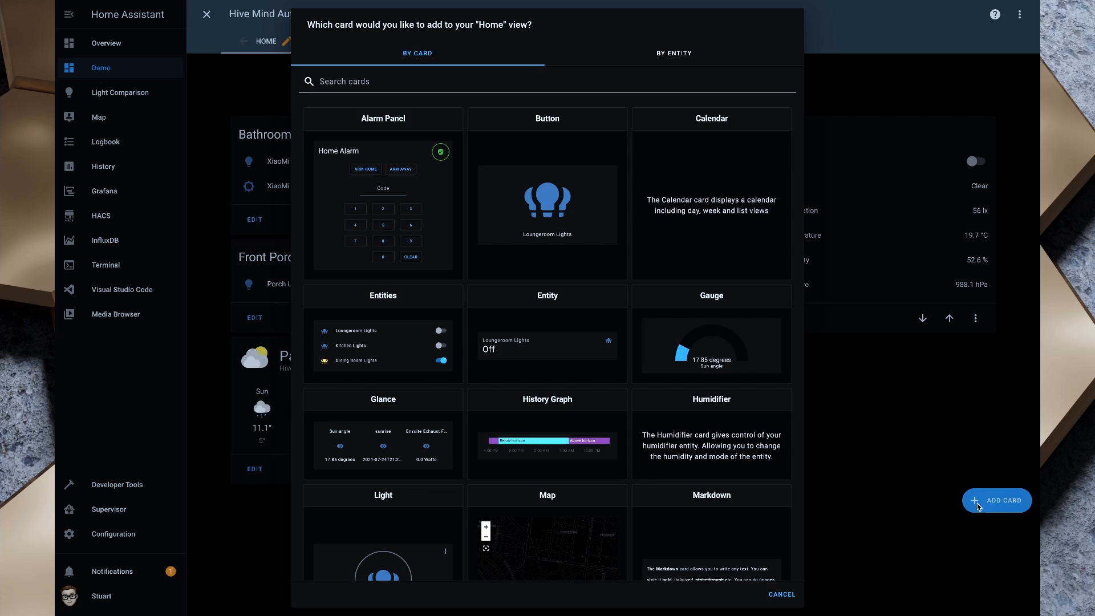
{"action": "scroll", "scroll_direction": "down", "scroll_amount": 3}
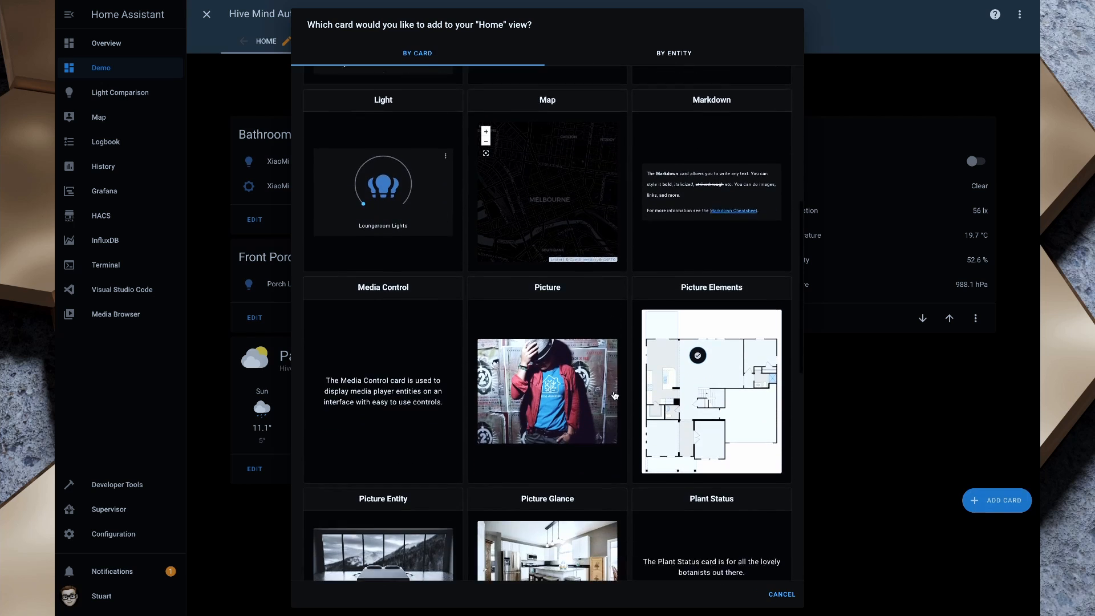
{"action": "scroll", "scroll_direction": "down", "scroll_amount": 3}
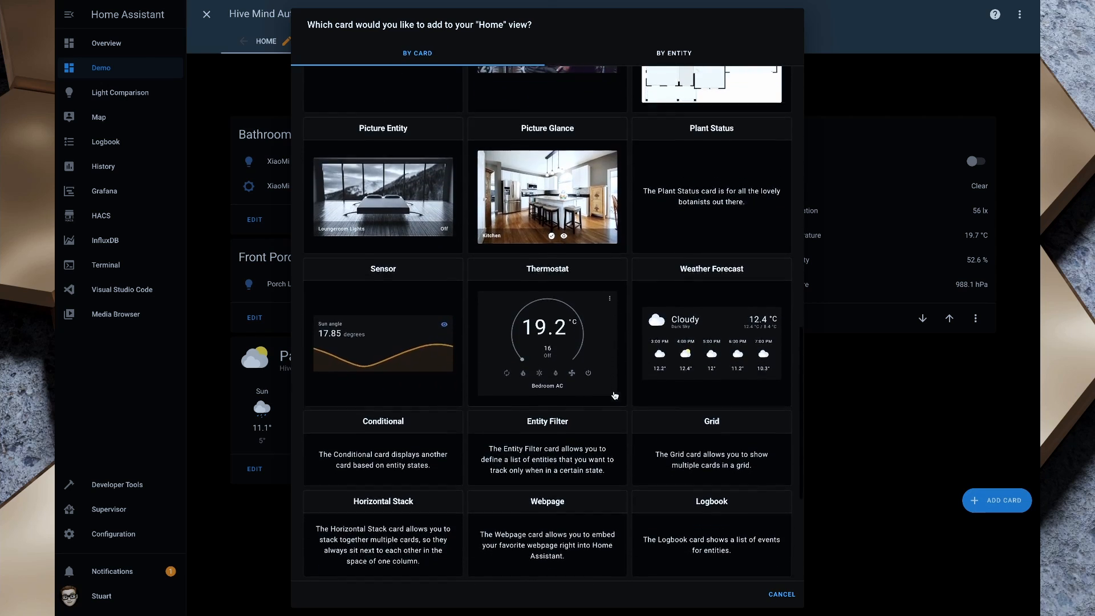
{"action": "scroll", "scroll_direction": "down", "scroll_amount": 3}
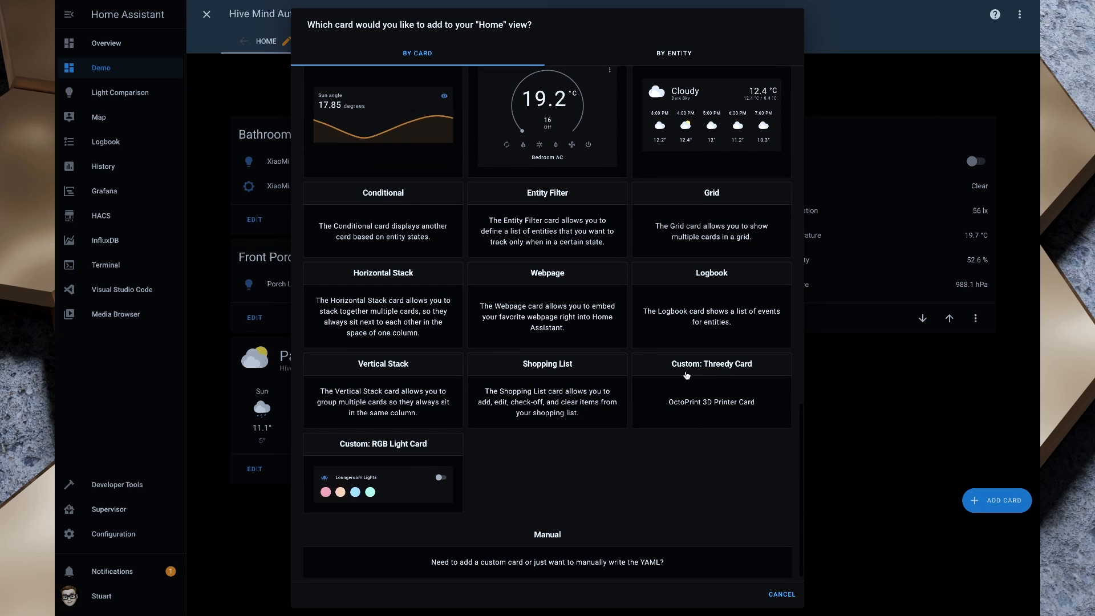
{"action": "mouse_move", "coordinate": [710, 399]}
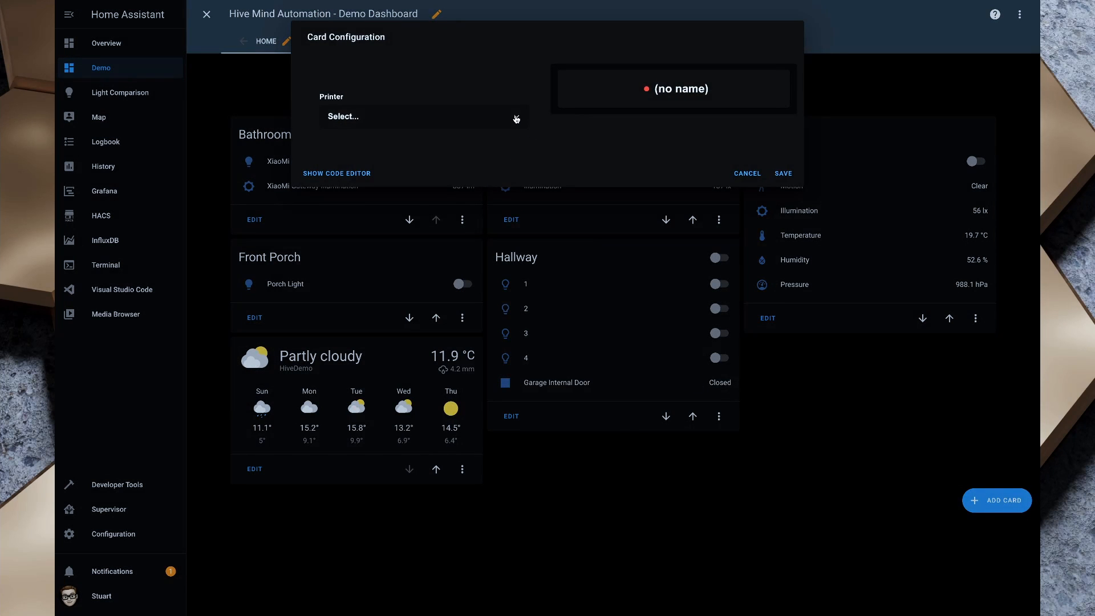
Point the Threedy card at the Octoprint printer, type I3, named 'Mr Robot'
{"action": "left_click", "coordinate": [419, 116]}
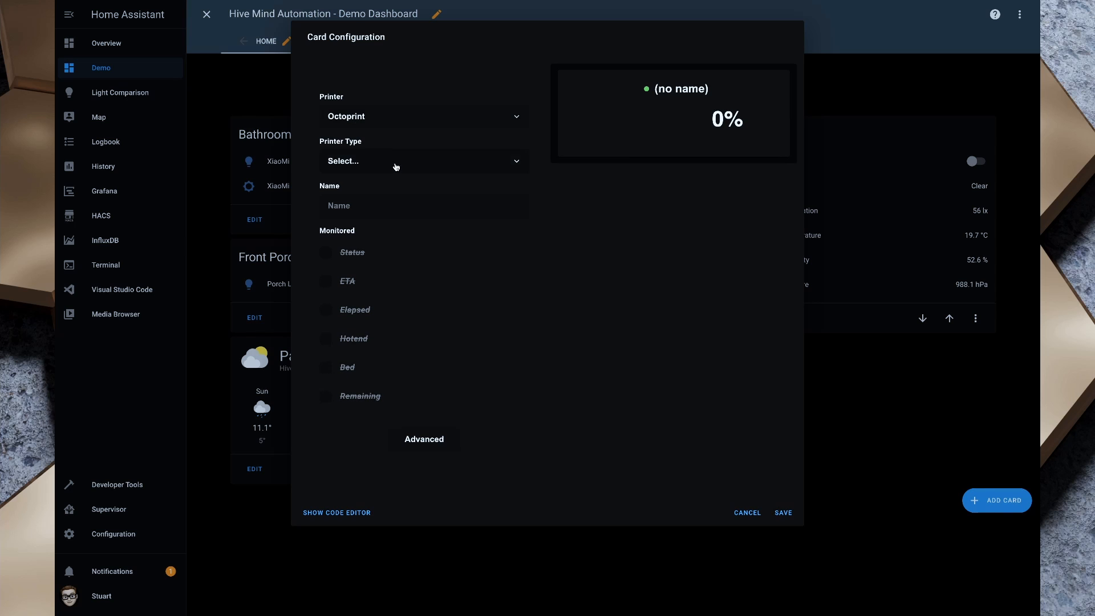
{"action": "left_click", "coordinate": [422, 161]}
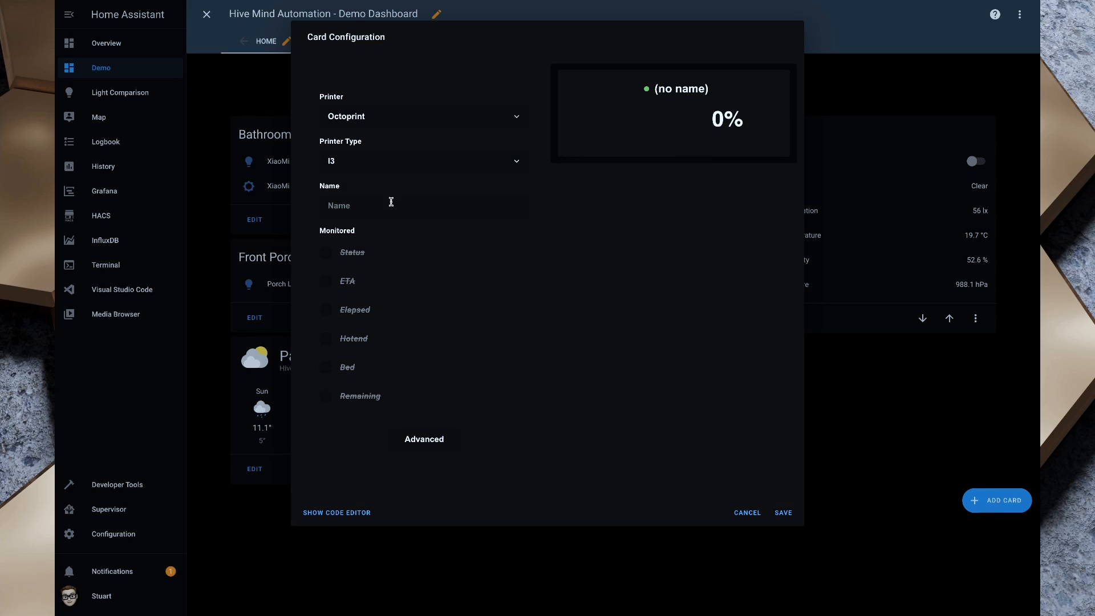
{"action": "type", "text": "Mr"}
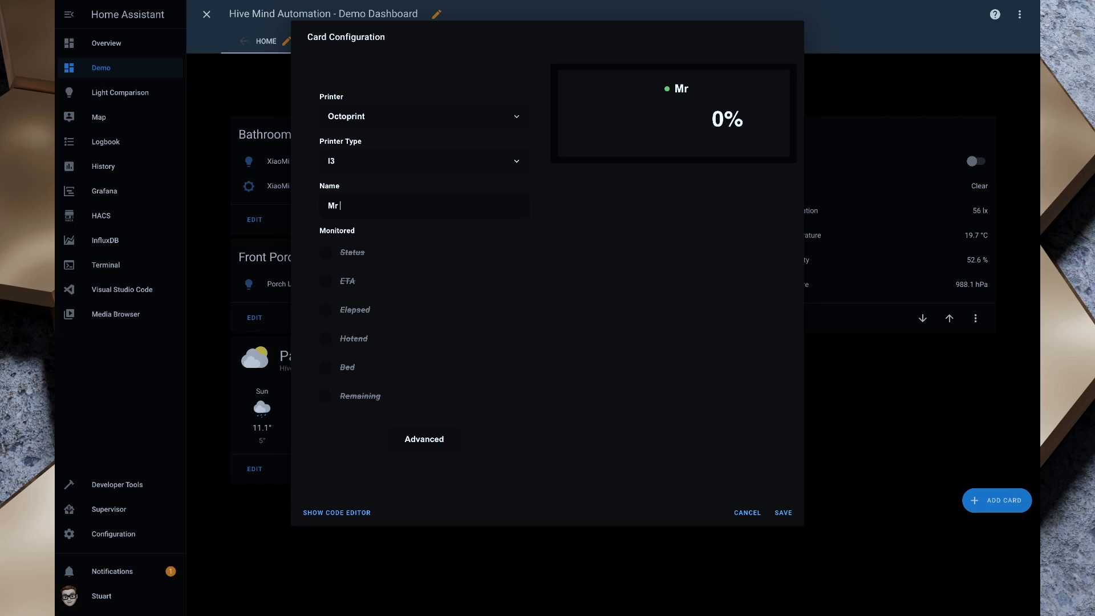
Monitor status, ETA, elapsed, hotend, bed and remaining, moving Remaining higher in the list
{"action": "left_click", "coordinate": [326, 252]}
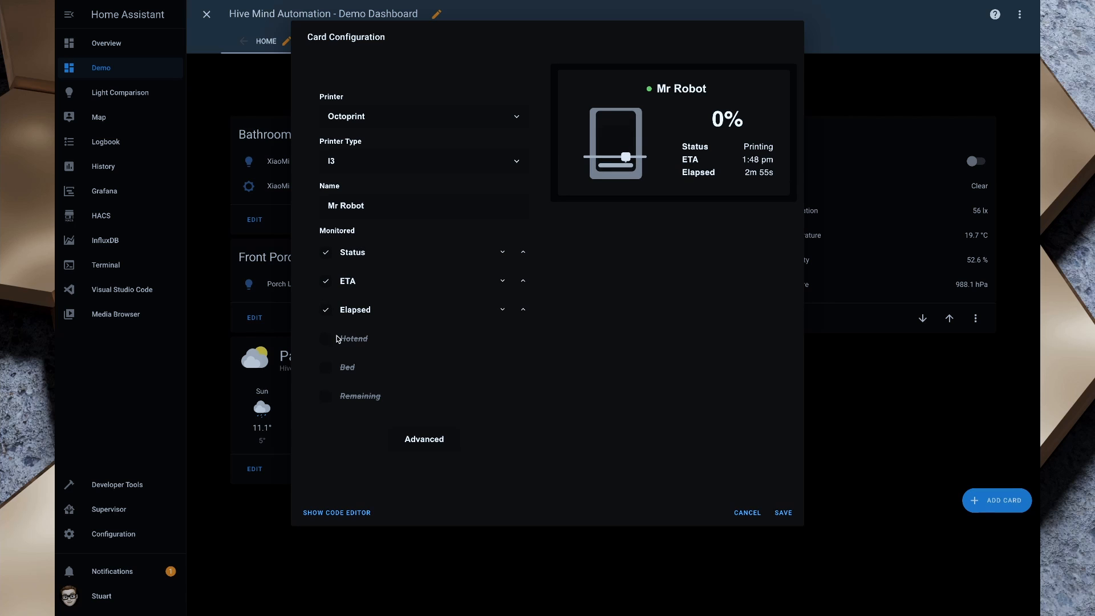
{"action": "left_click", "coordinate": [324, 339]}
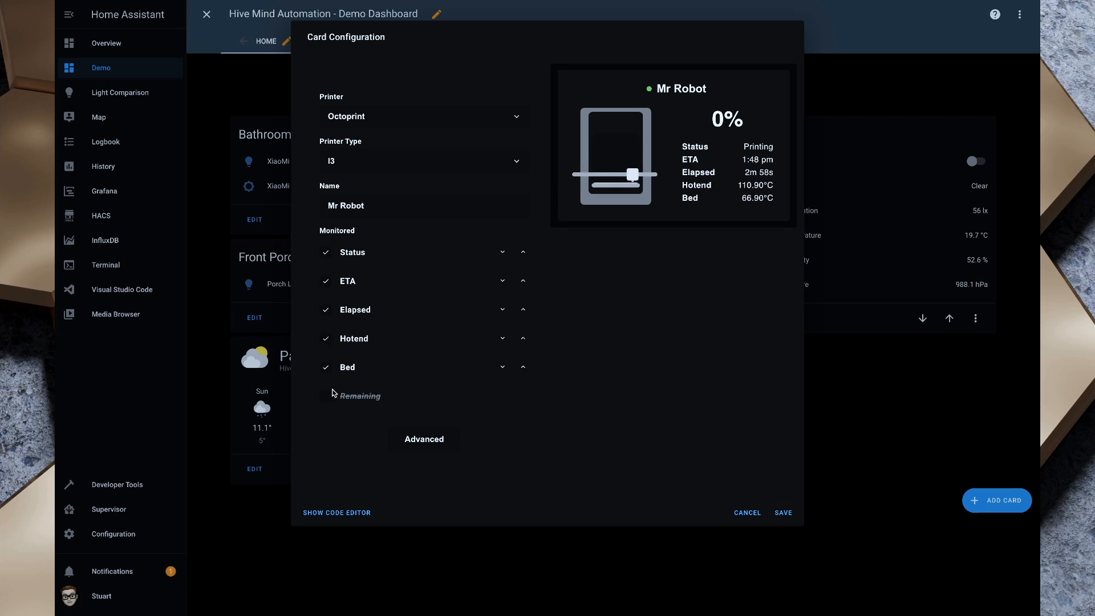
{"action": "left_click", "coordinate": [325, 396]}
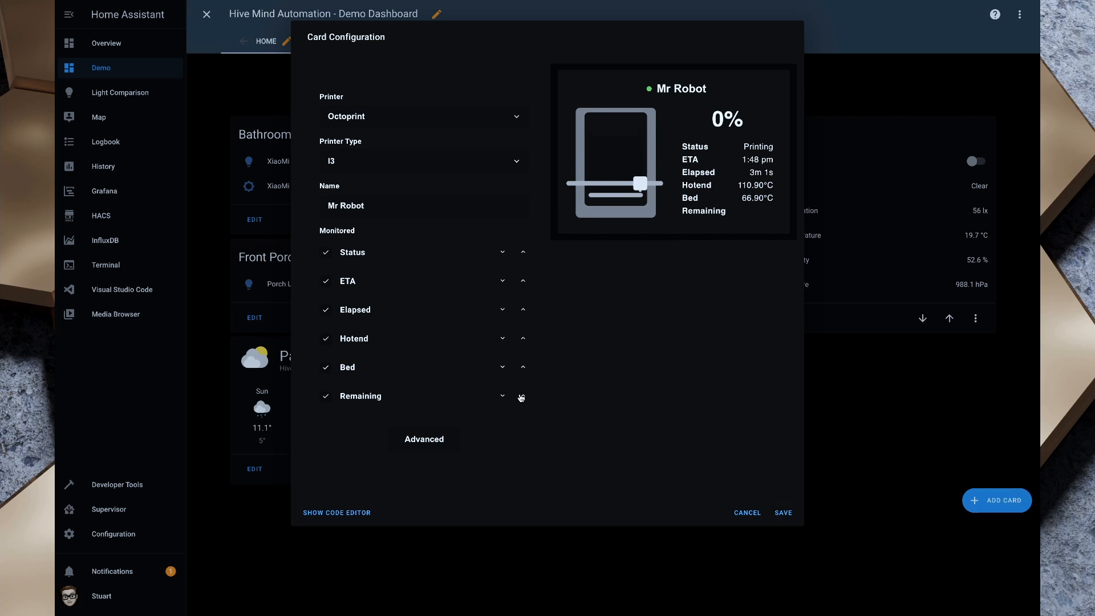
{"action": "left_click", "coordinate": [522, 395]}
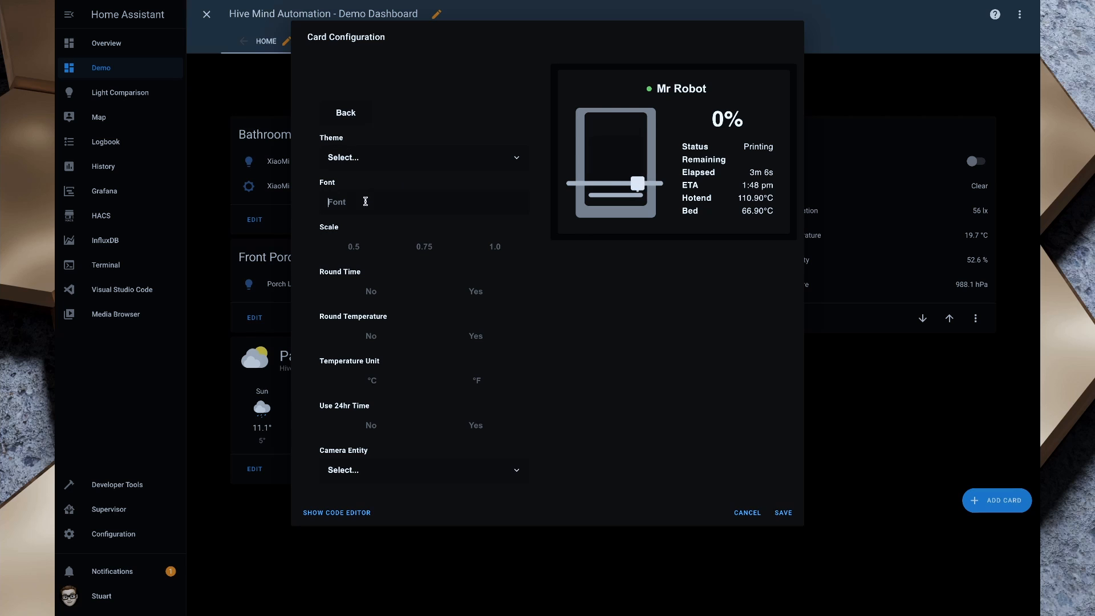
Give the card Roboto font, °C temperatures, 24-hour time and camera.3dprinter as camera
{"action": "type", "text": "R"}
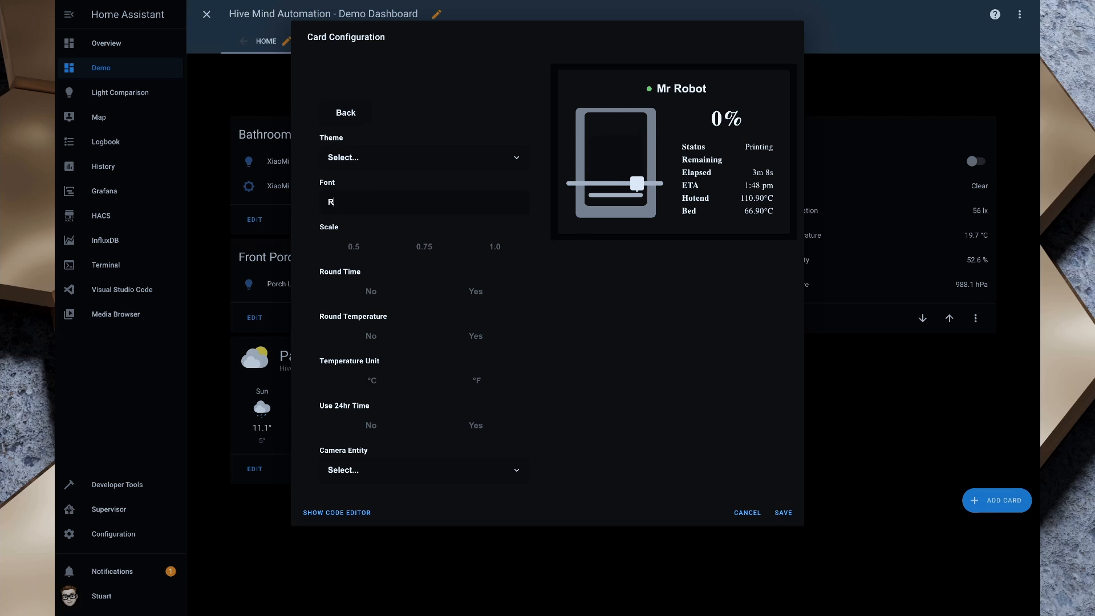
{"action": "type", "text": "oboto"}
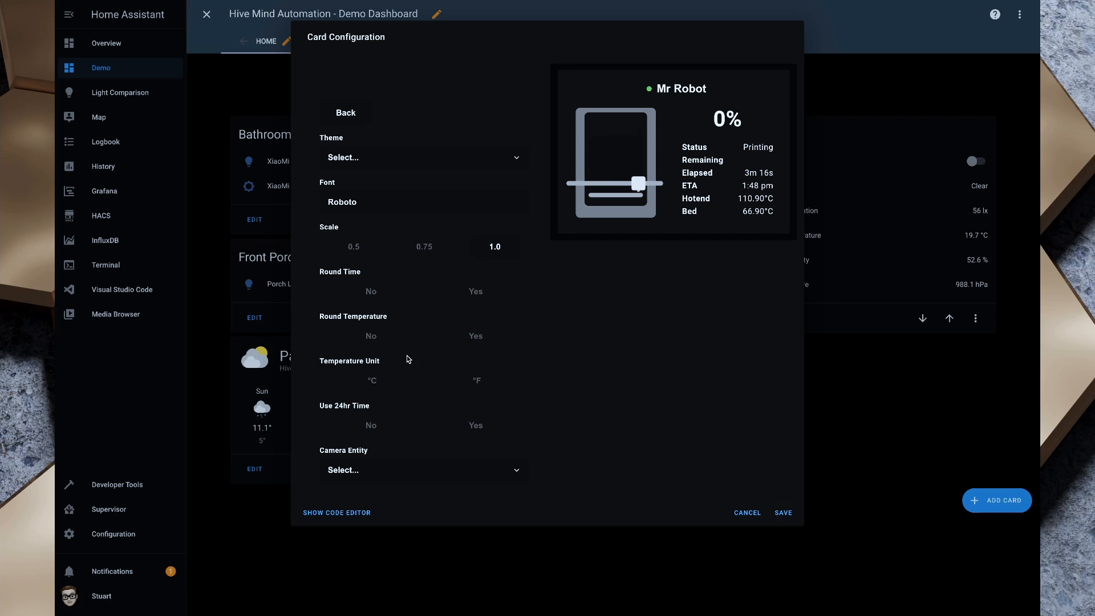
{"action": "left_click", "coordinate": [372, 379]}
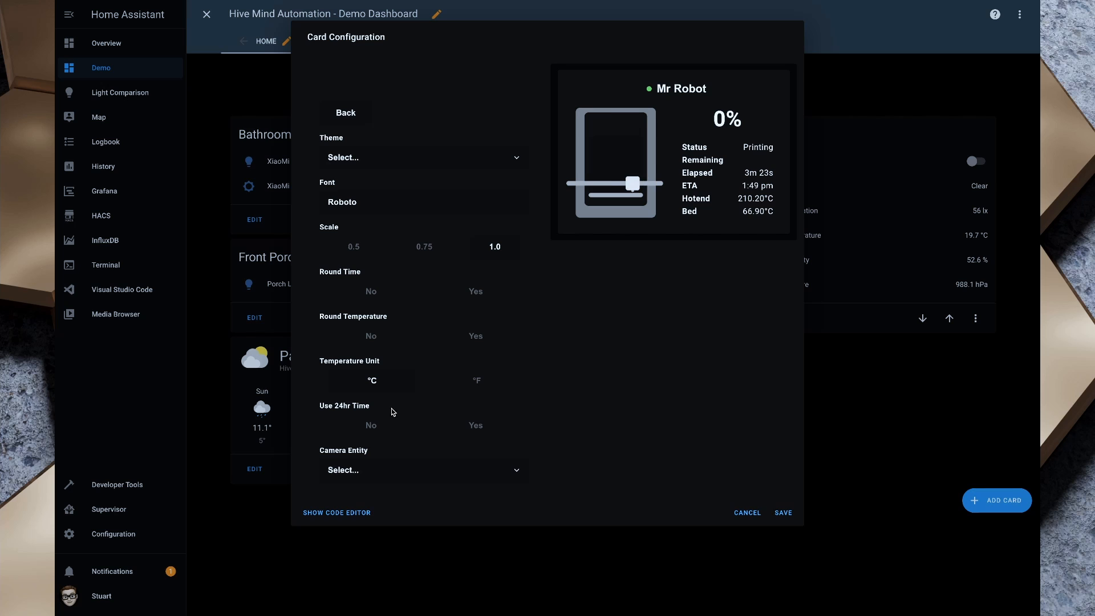
{"action": "left_click", "coordinate": [475, 425]}
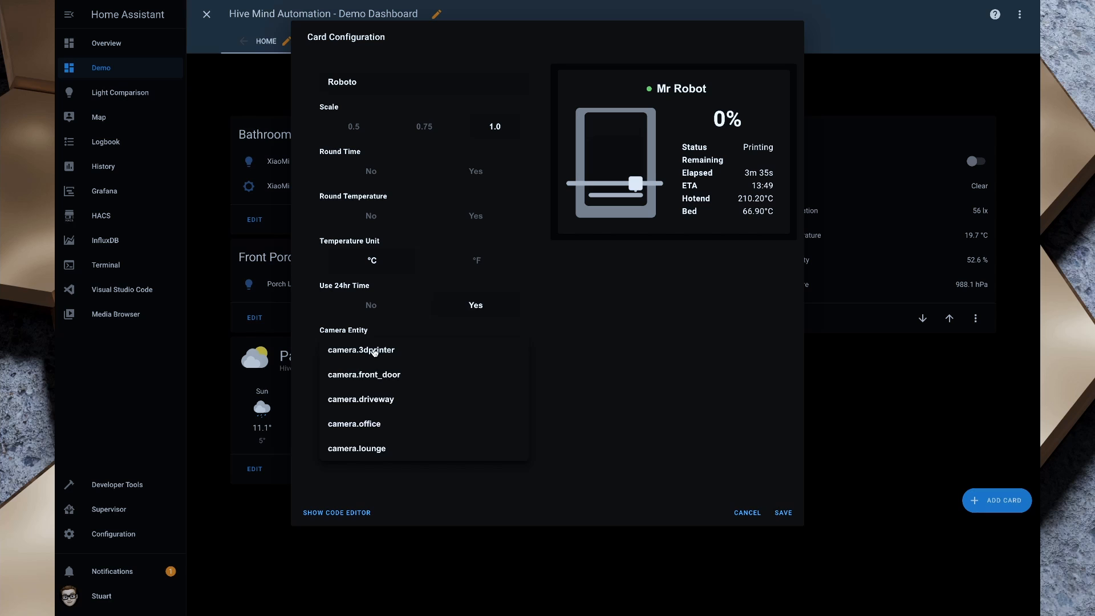
{"action": "left_click", "coordinate": [362, 350]}
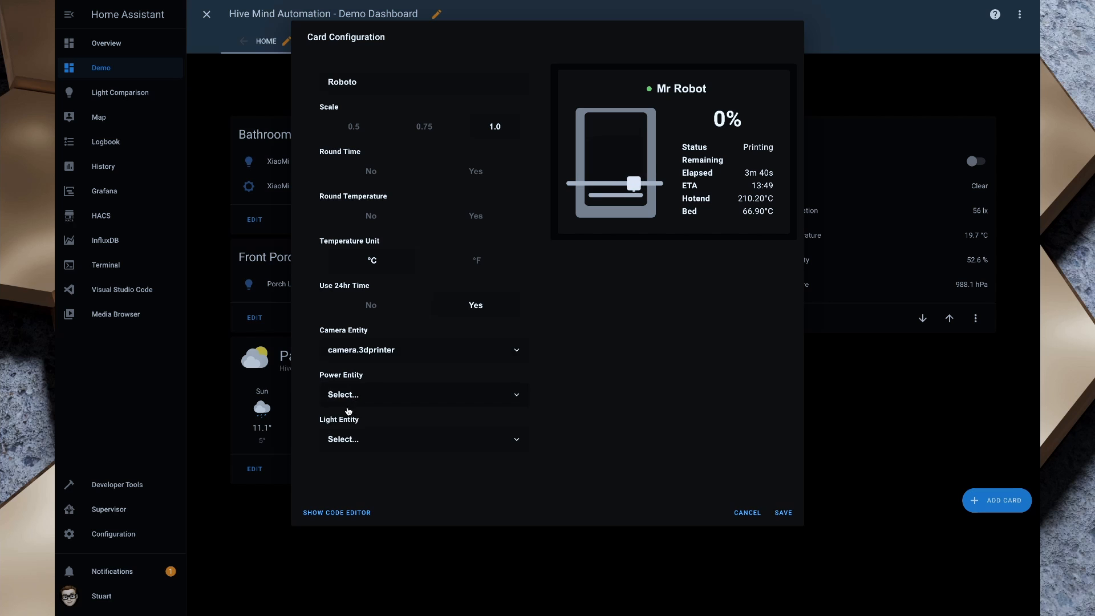
{"action": "mouse_move", "coordinate": [467, 460]}
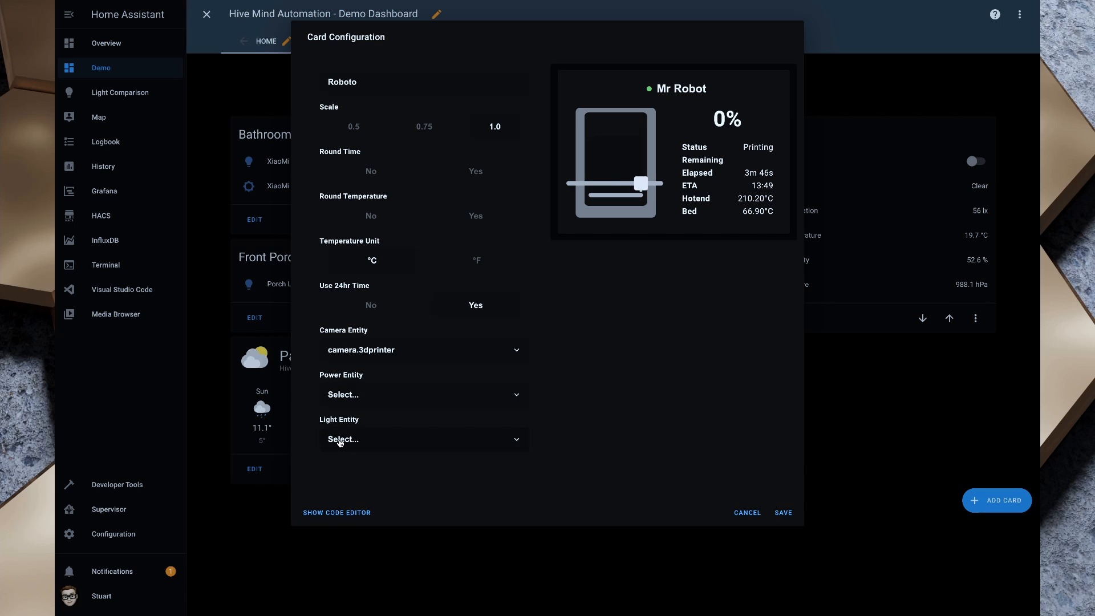
{"action": "mouse_move", "coordinate": [363, 400]}
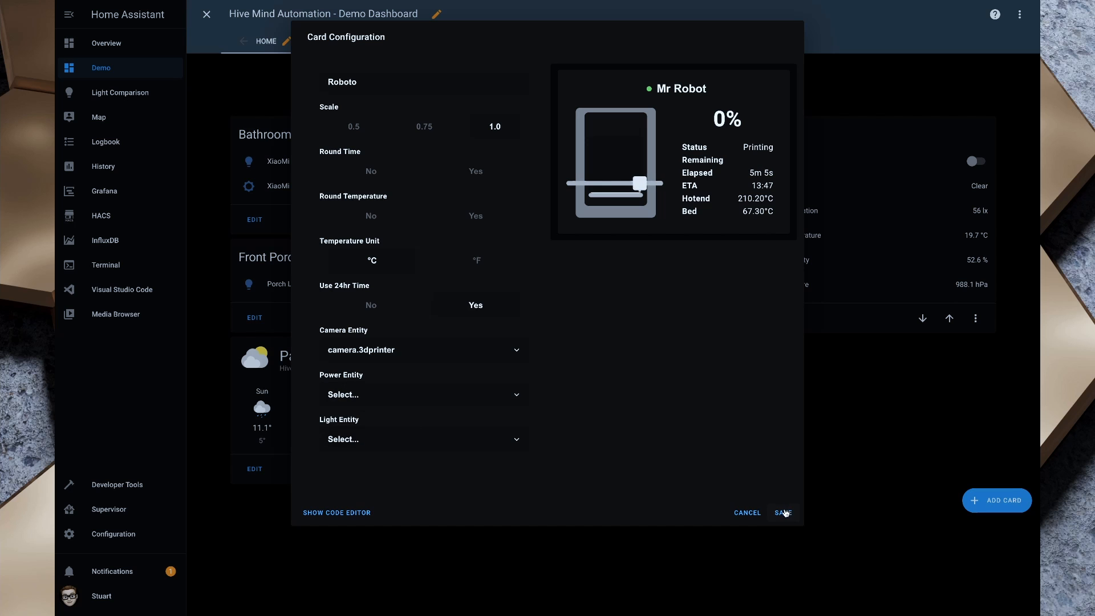
Save the Mr Robot Threedy card configuration to the Demo dashboard
{"action": "left_click", "coordinate": [781, 512]}
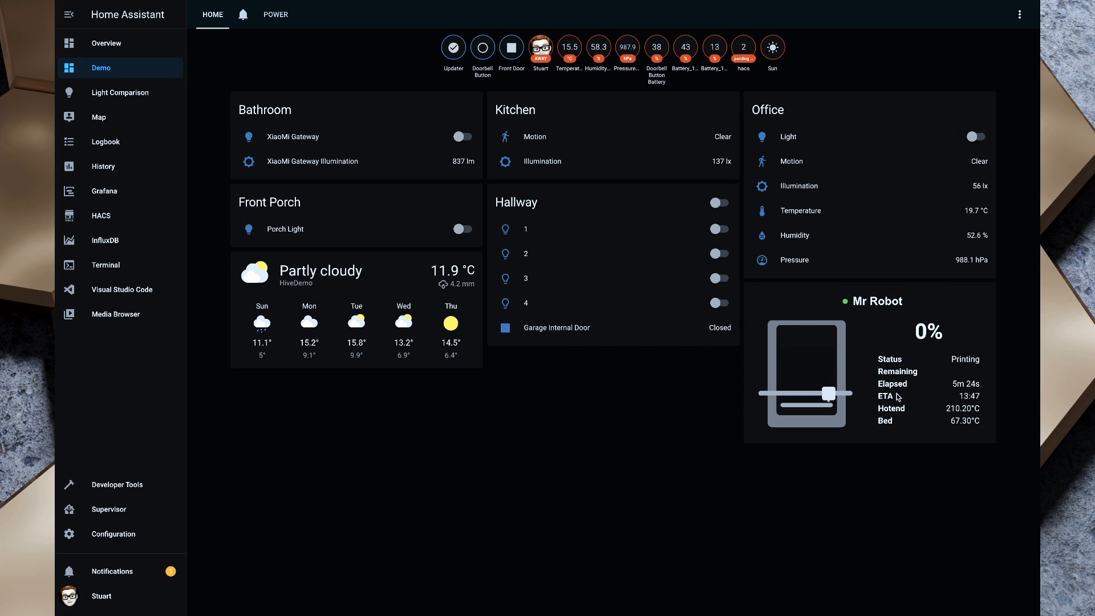
{"action": "mouse_move", "coordinate": [1010, 469]}
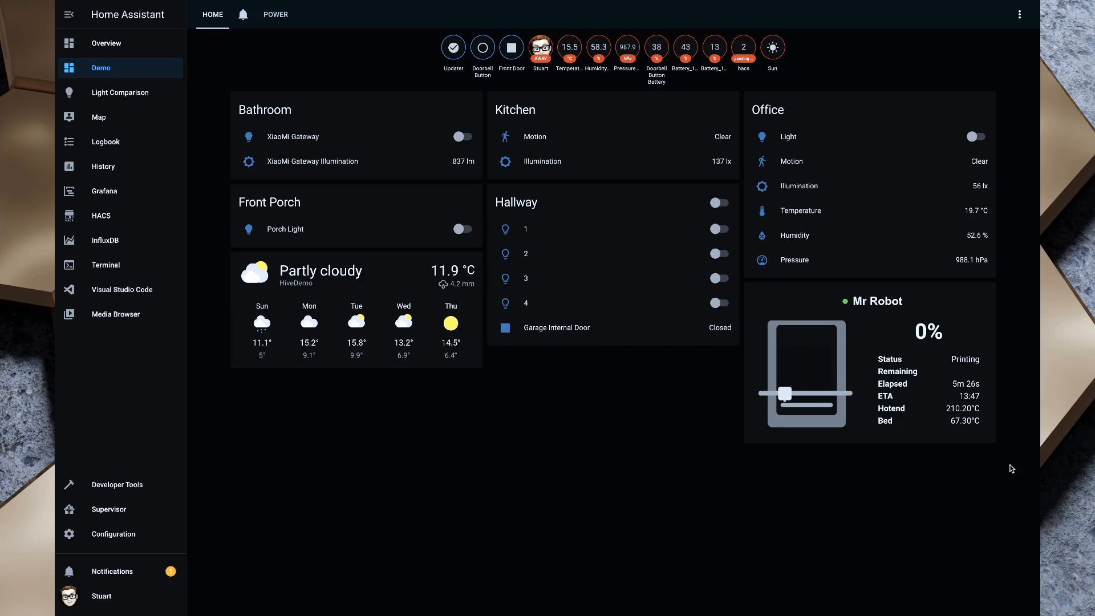